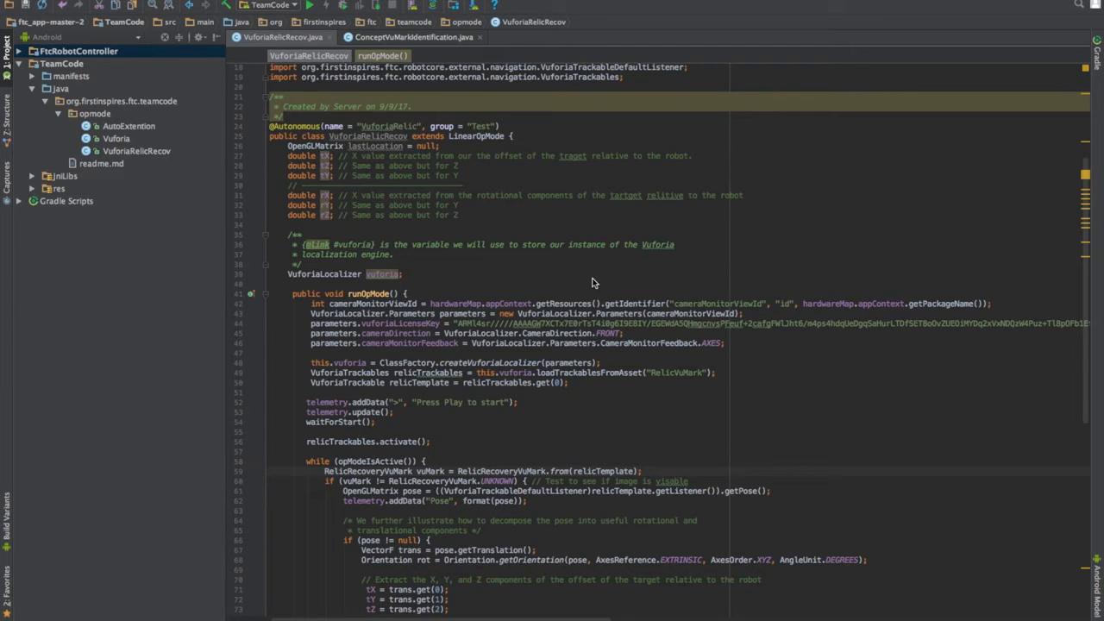
mouse_move(496, 349)
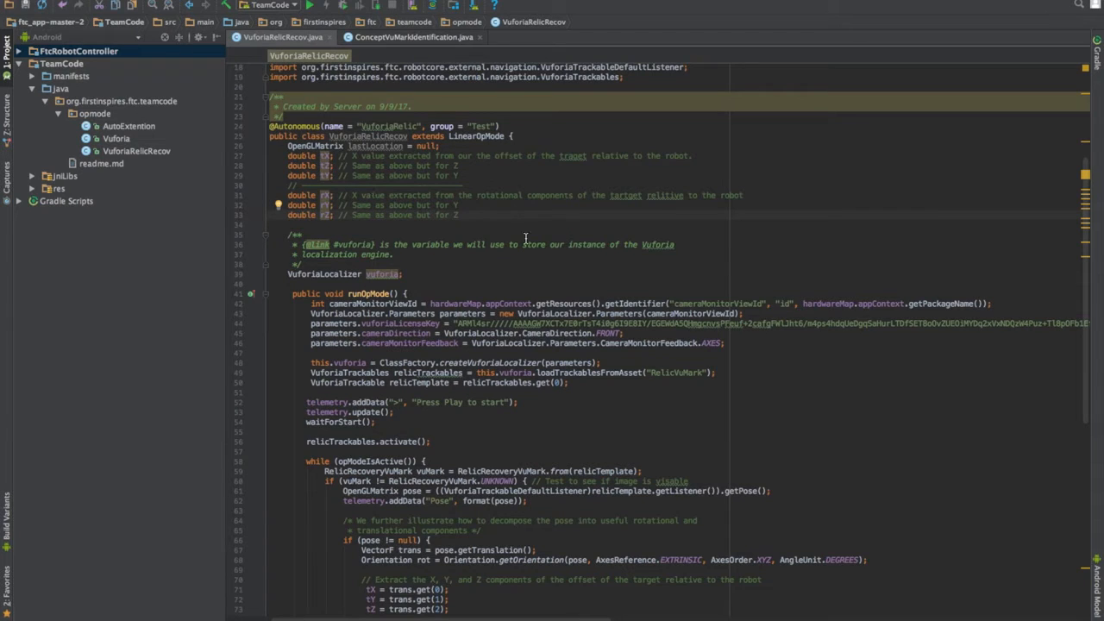
Step: Review the LEFT branch telemetry line and offset variable declarations in the code
scroll(down, 3)
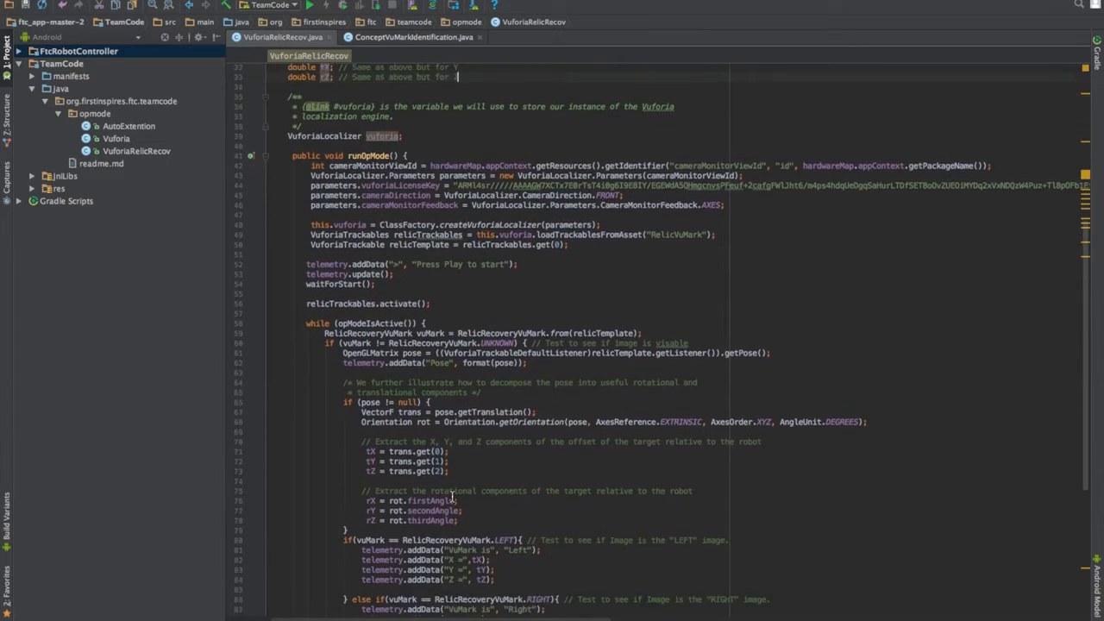
scroll(down, 3)
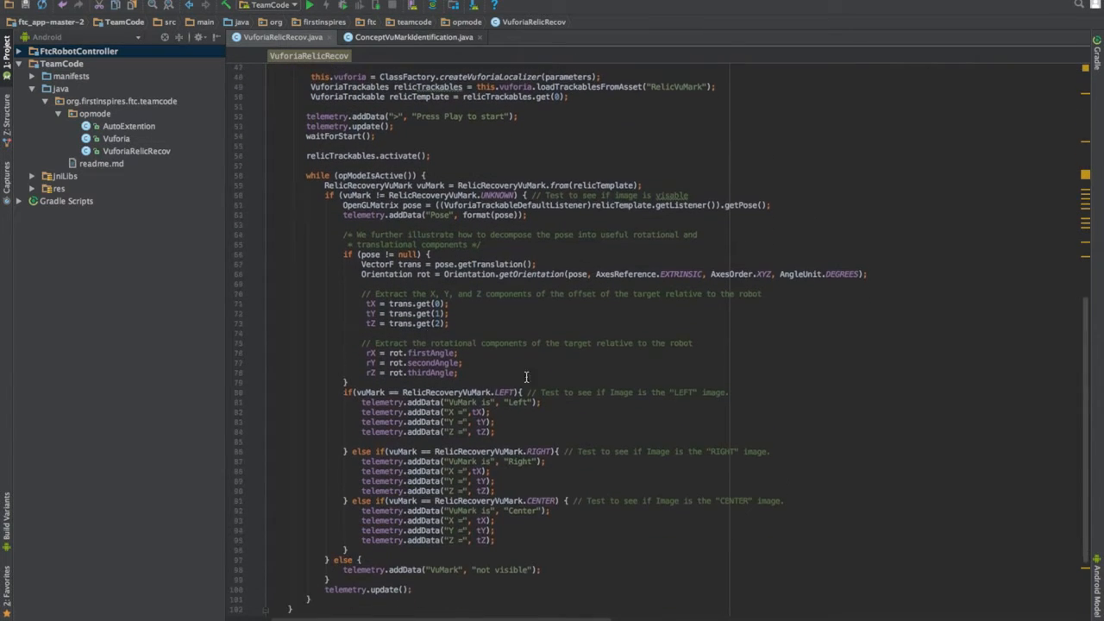
click(542, 402)
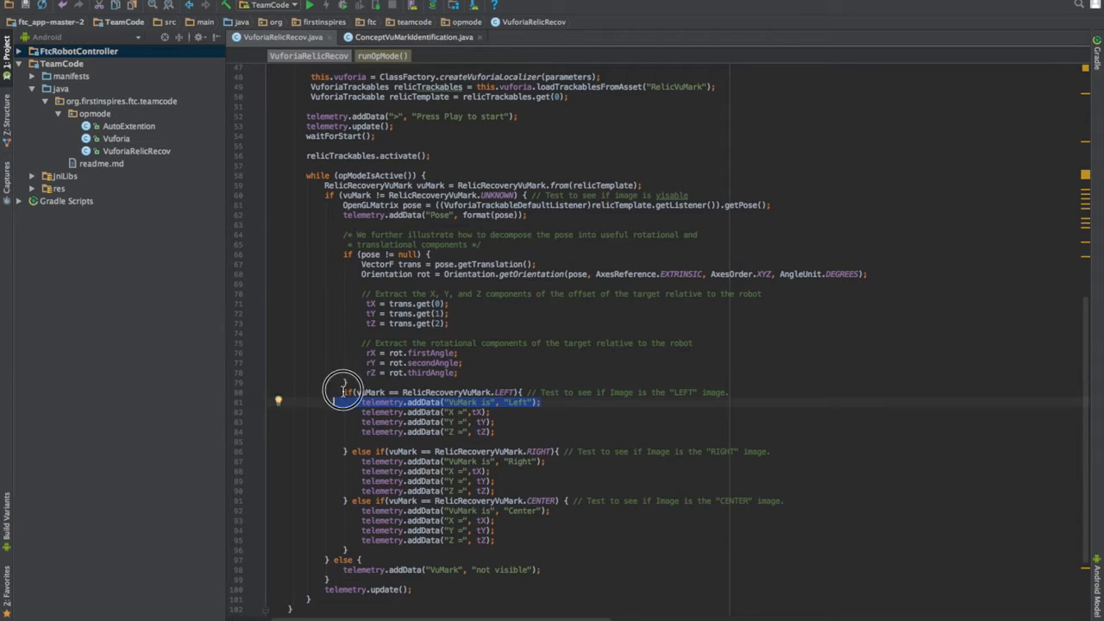
drag(343, 393, 581, 580)
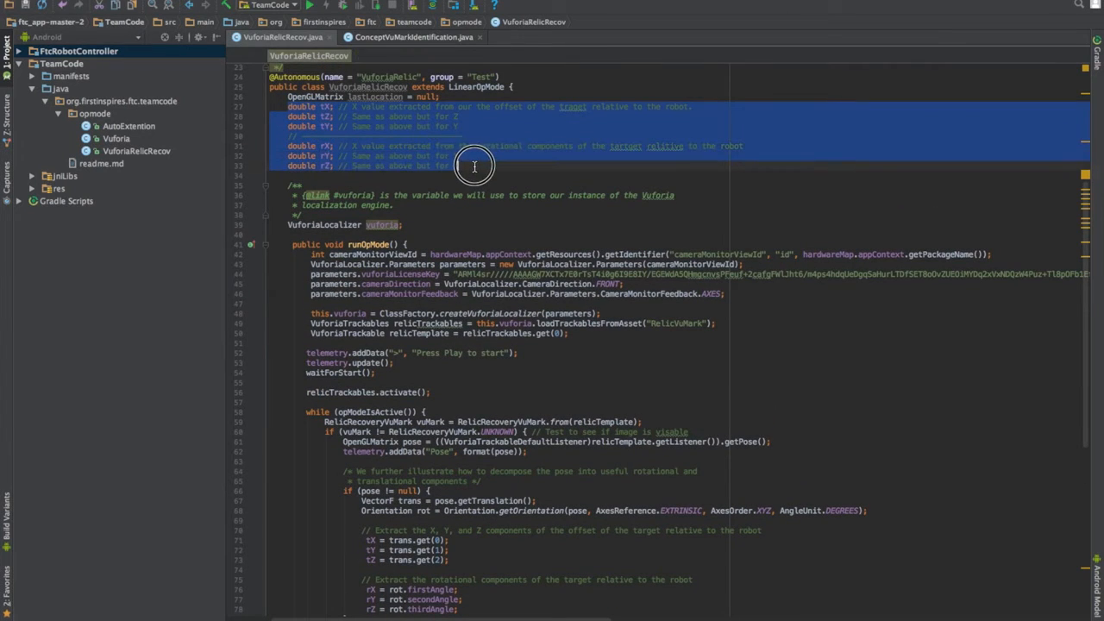
mouse_move(466, 101)
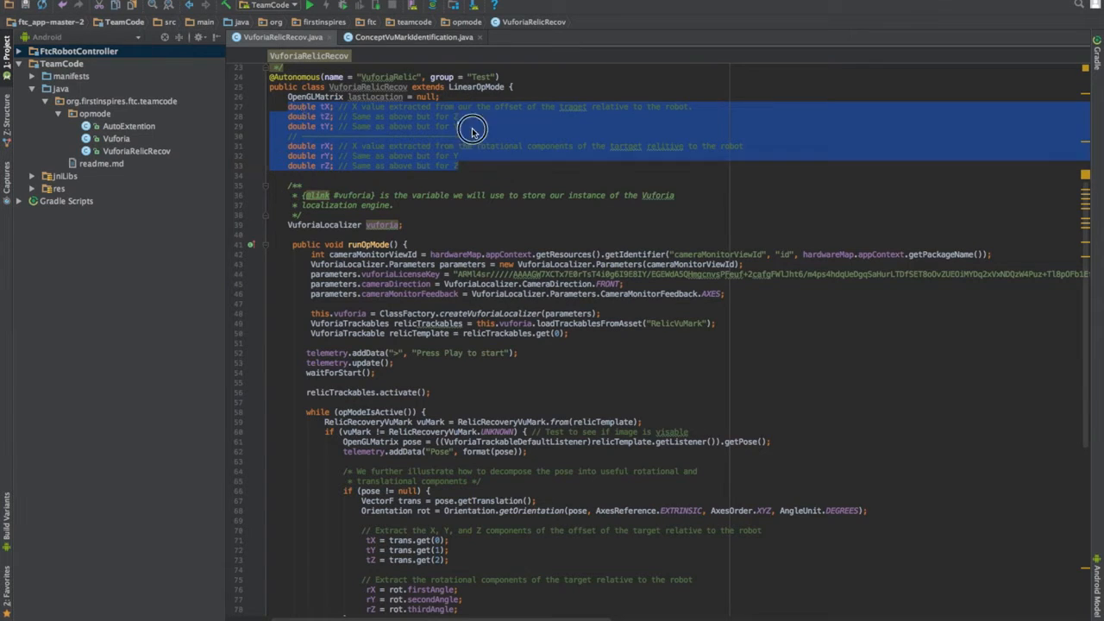
click(464, 156)
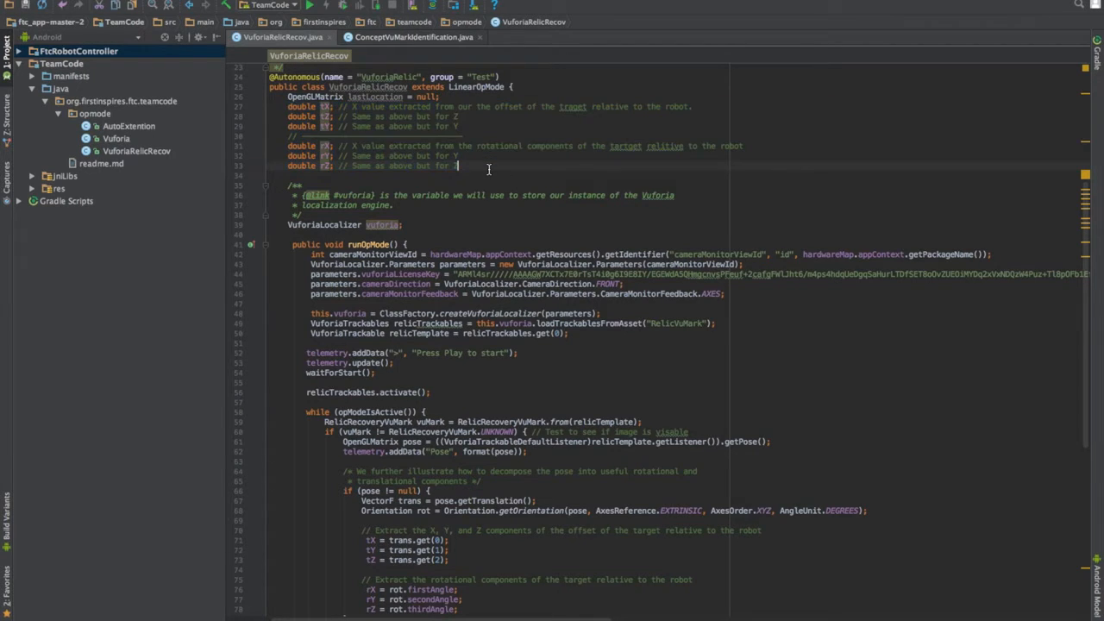
scroll(down, 3)
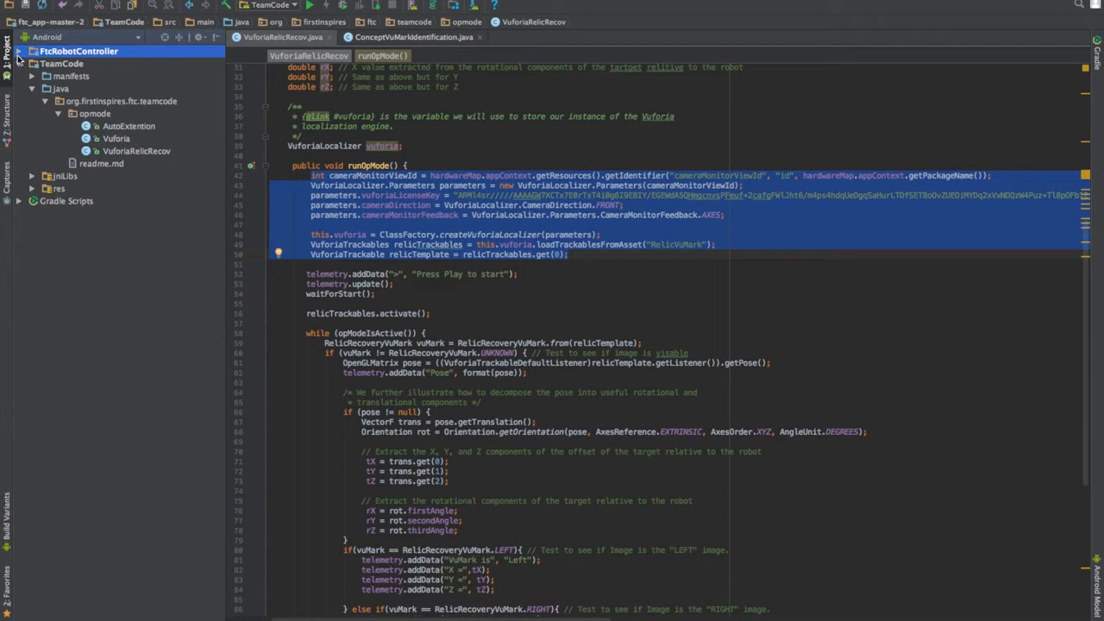
Step: Check the sample's license key line, then close ConceptVuMarkIdentification.java
click(19, 51)
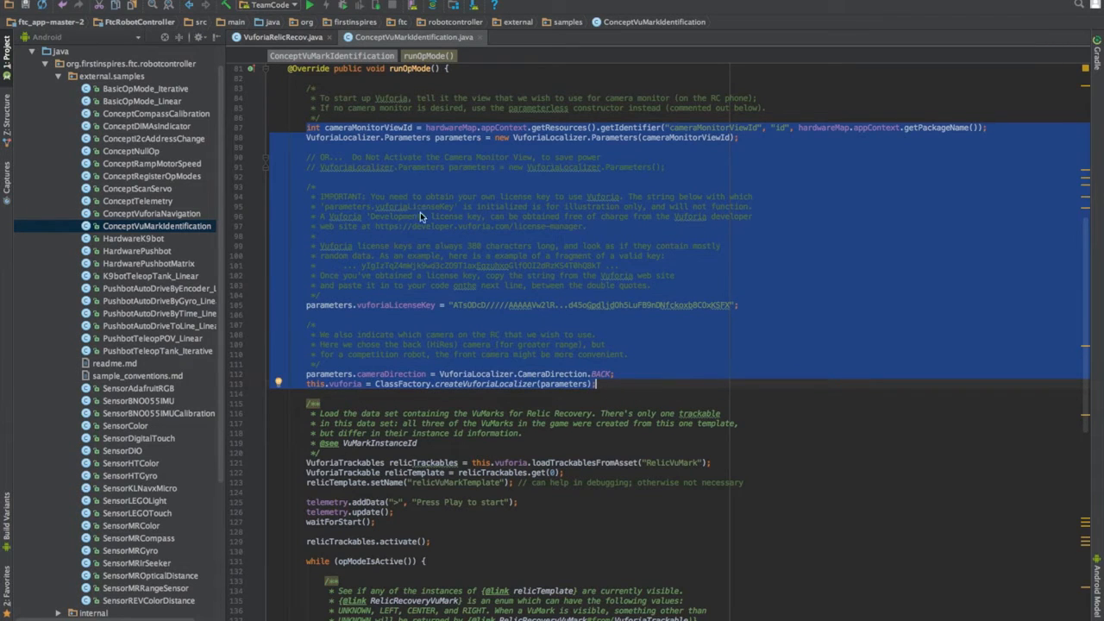
click(307, 305)
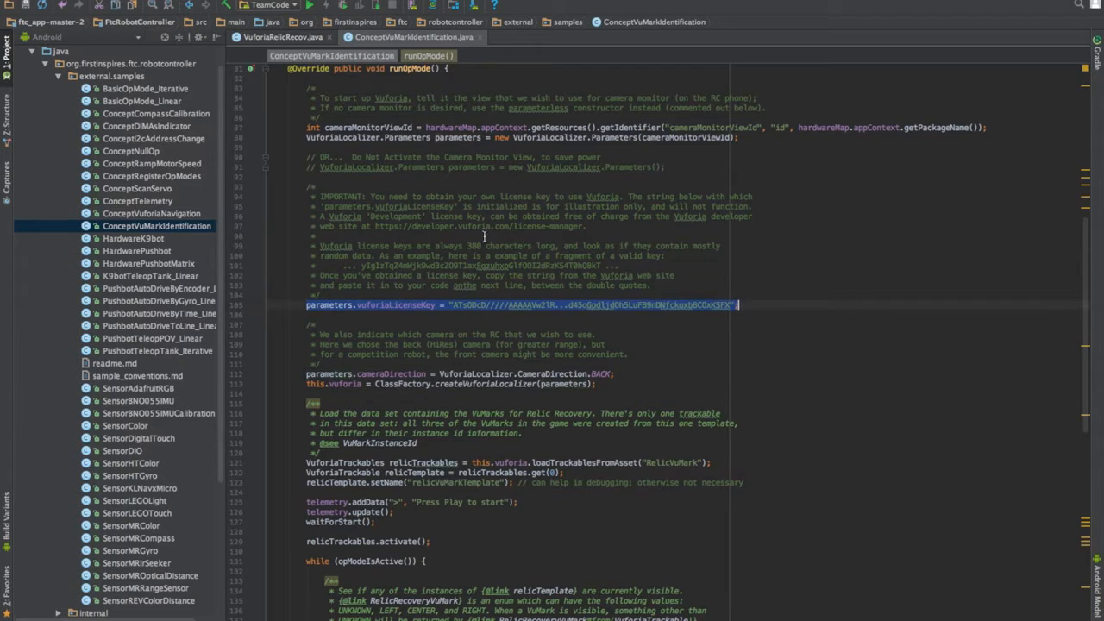
click(282, 37)
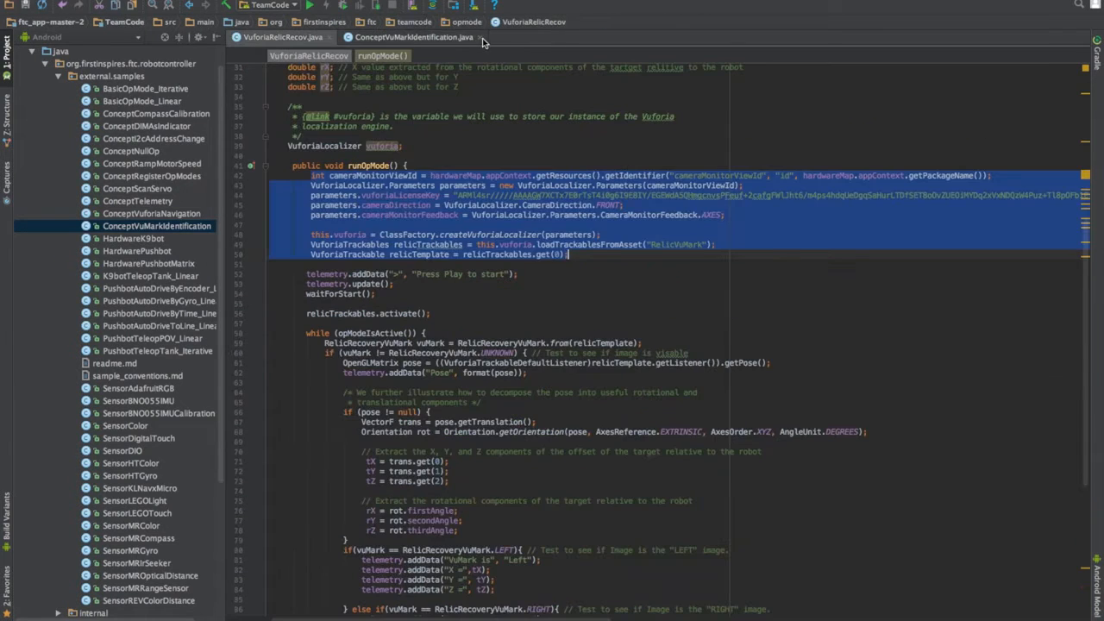
click(480, 37)
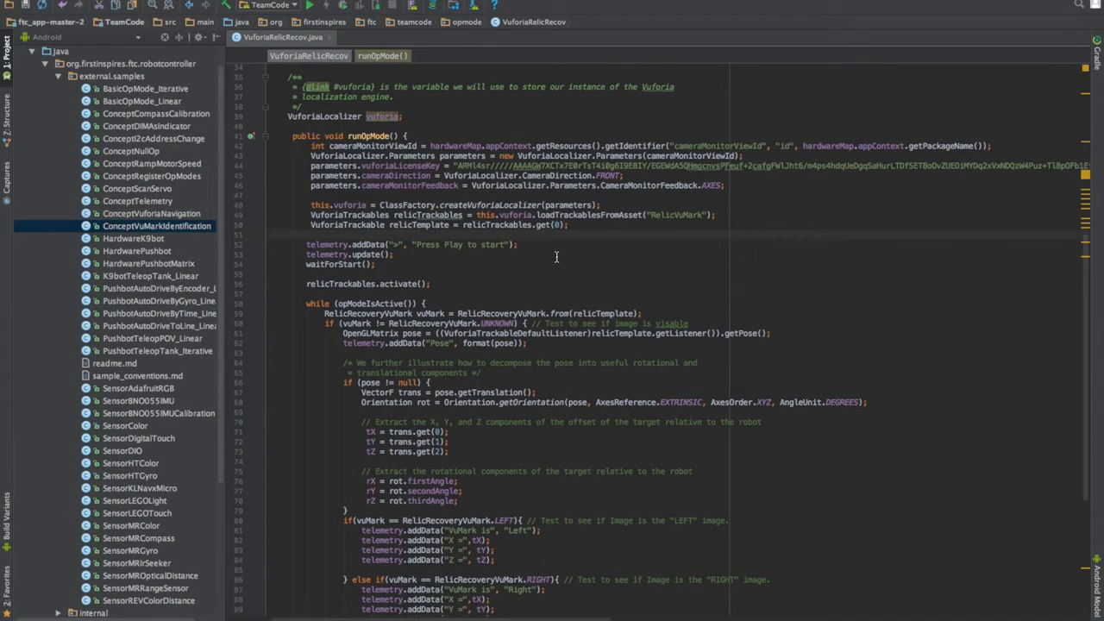
Step: Scroll through VuforiaRelicRecov's VuMark detection and pose telemetry loop to review it
scroll(down, 3)
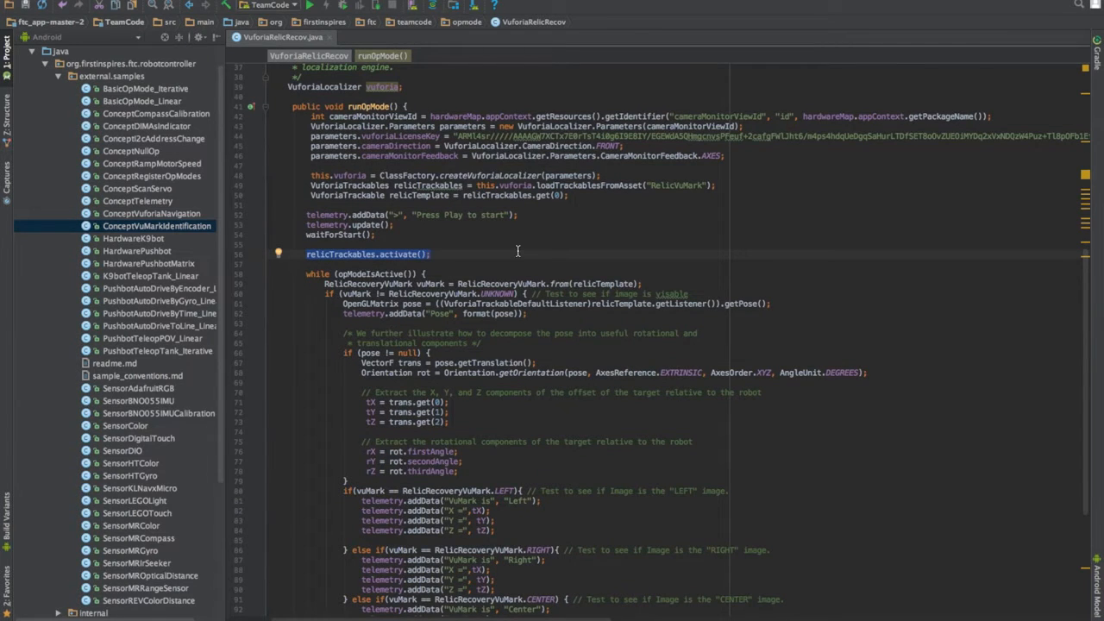
scroll(up, 3)
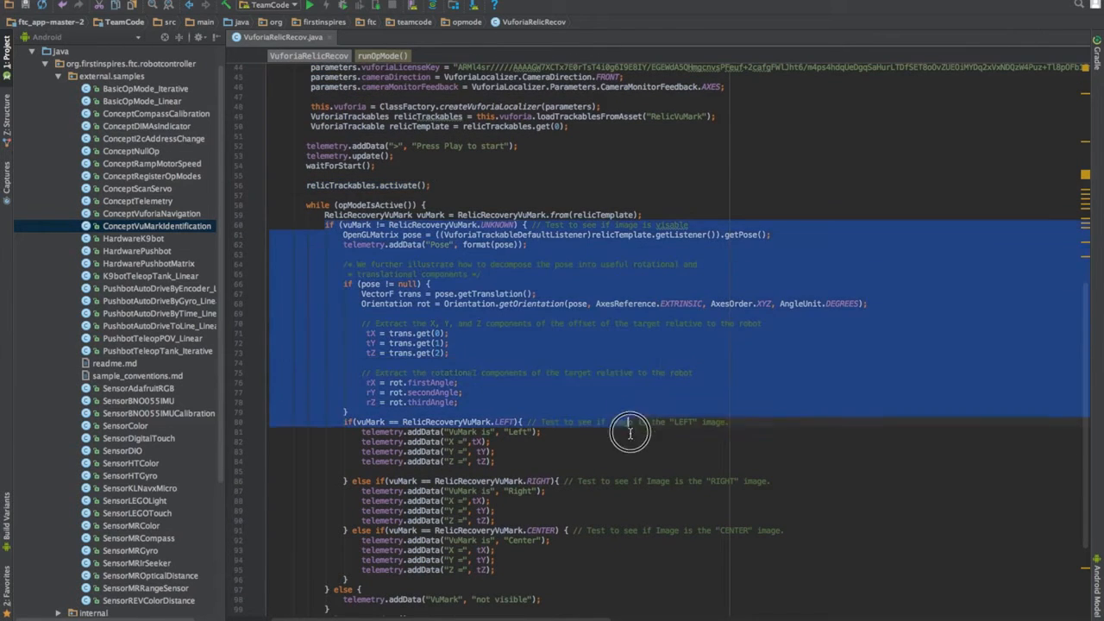
scroll(down, 3)
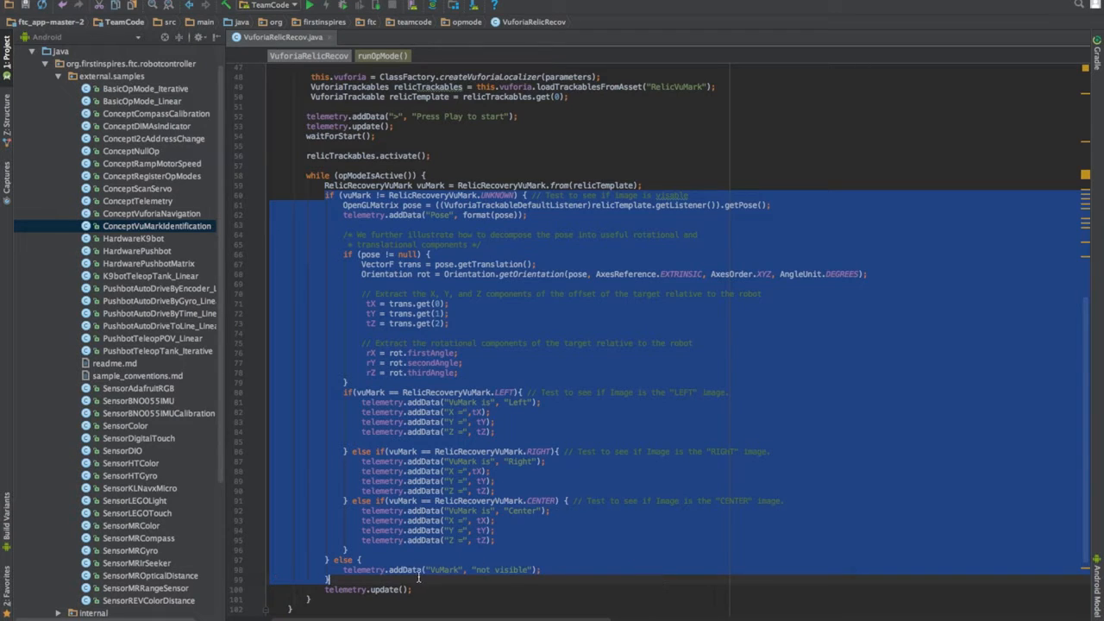
scroll(down, 3)
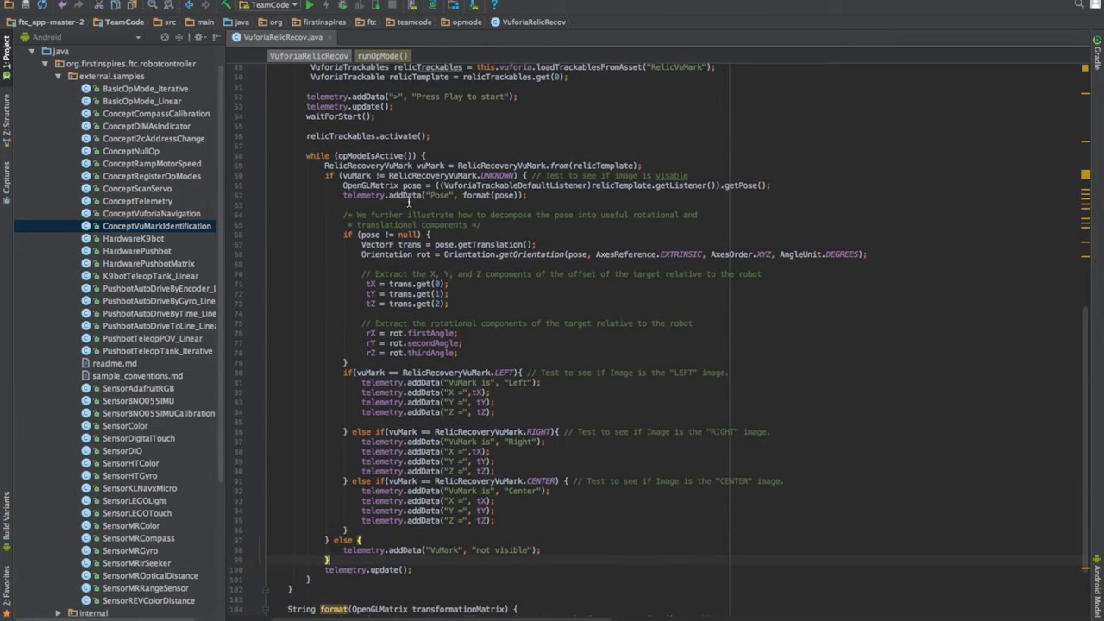
mouse_move(462, 352)
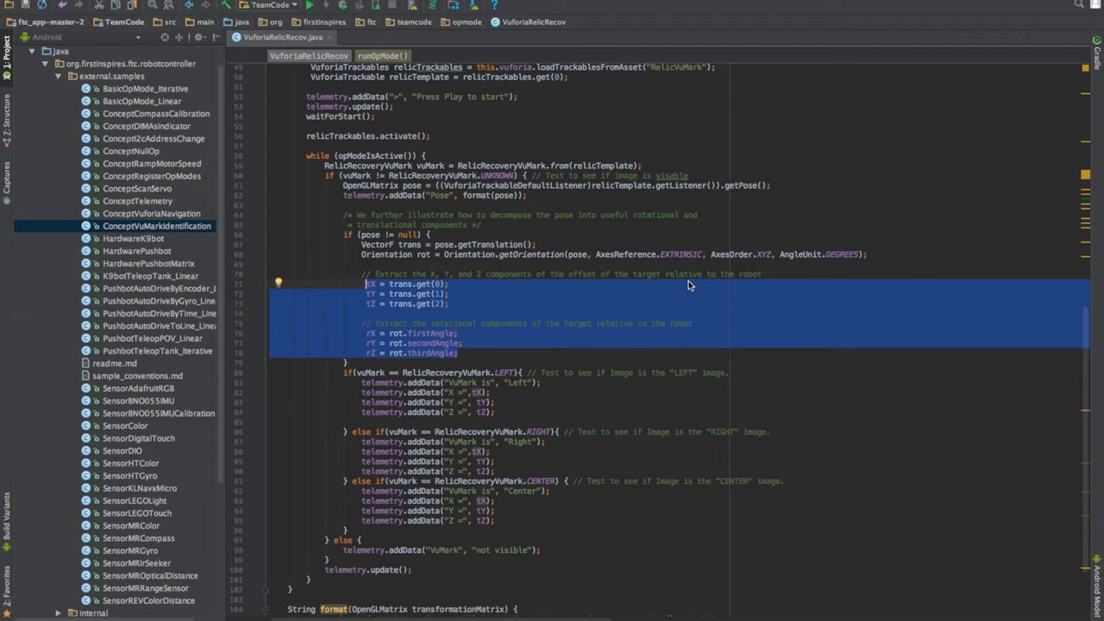
Step: Copy the LEFT branch's X, Y, Z telemetry lines below them for rX, rY, rZ
click(634, 274)
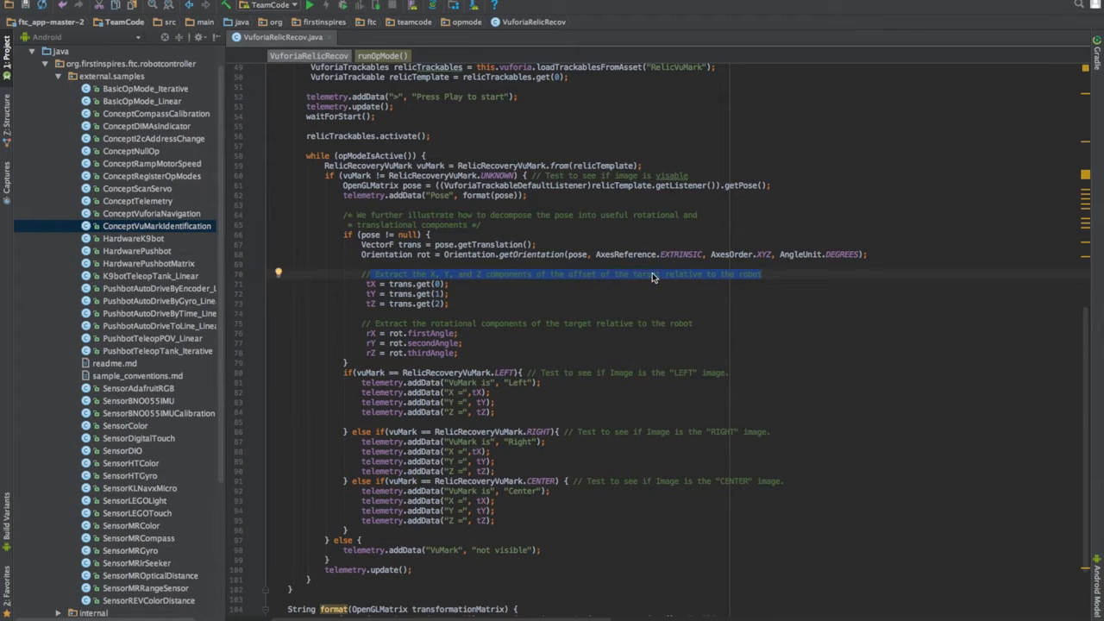
drag(653, 274, 549, 373)
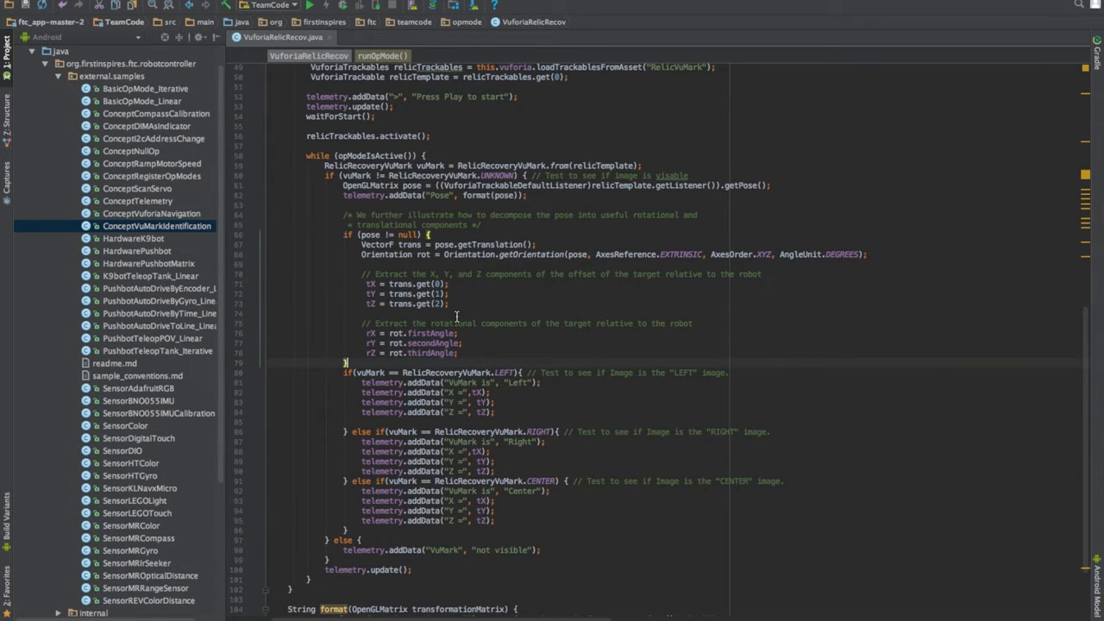
scroll(down, 3)
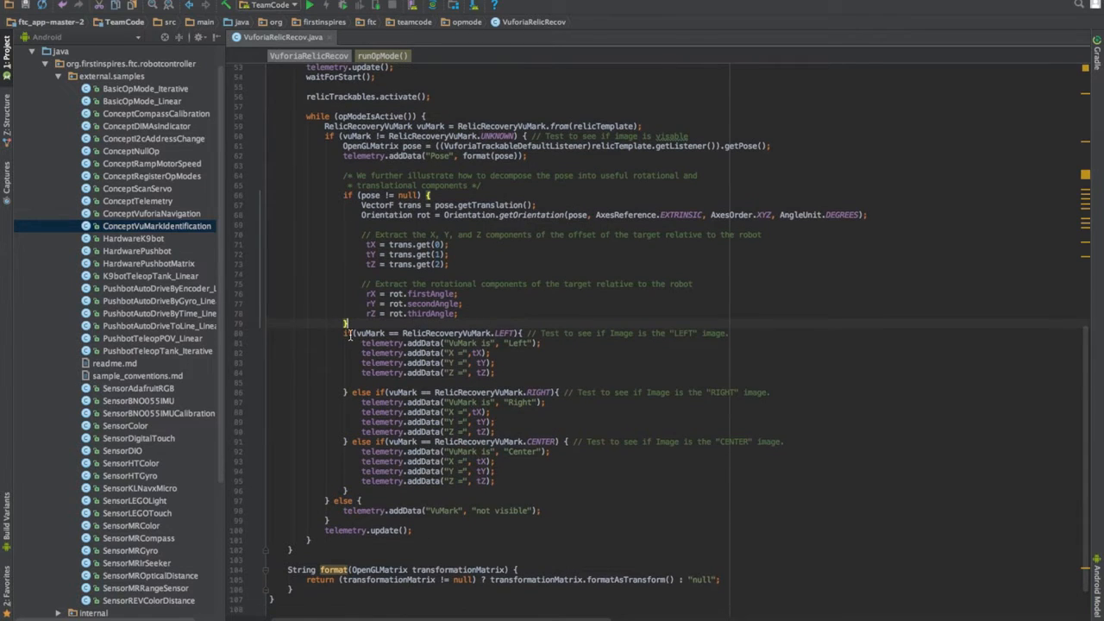
drag(345, 333, 509, 520)
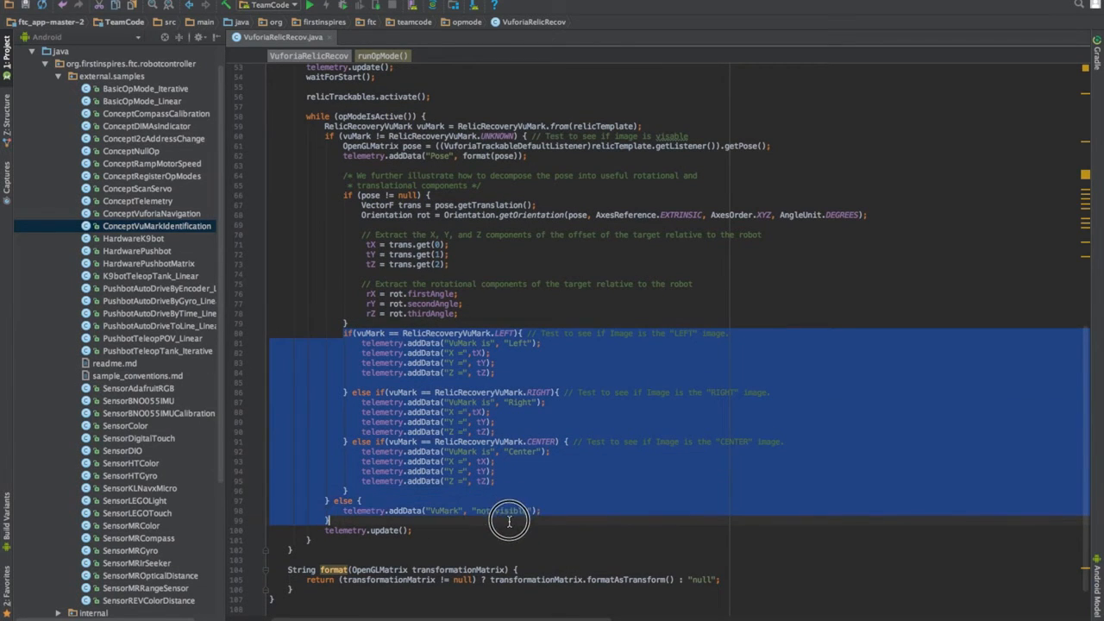
click(352, 354)
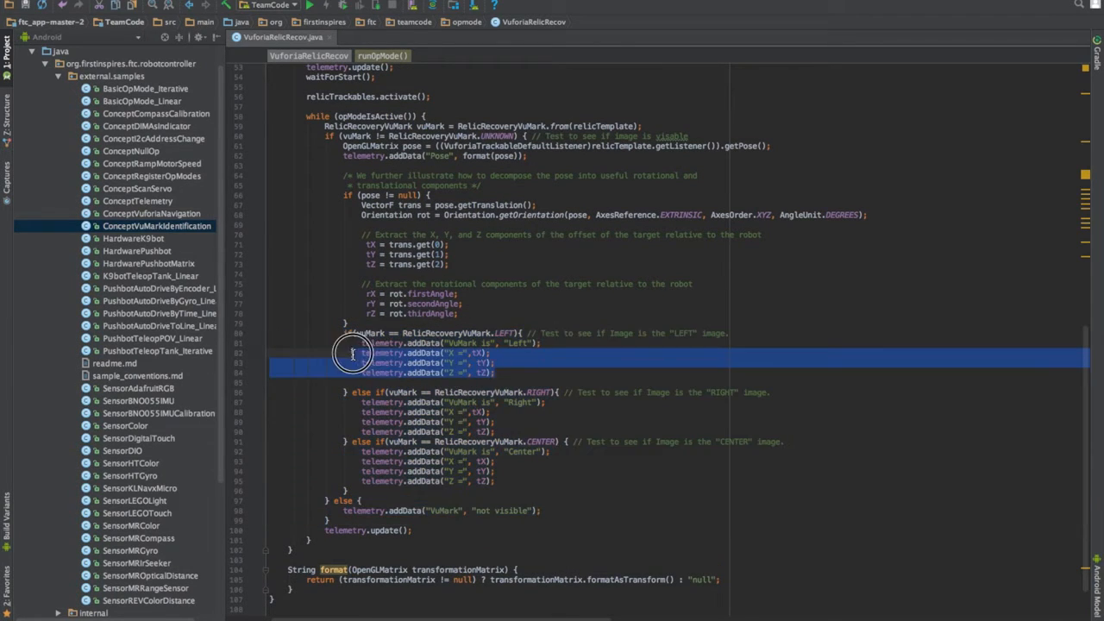
click(499, 372)
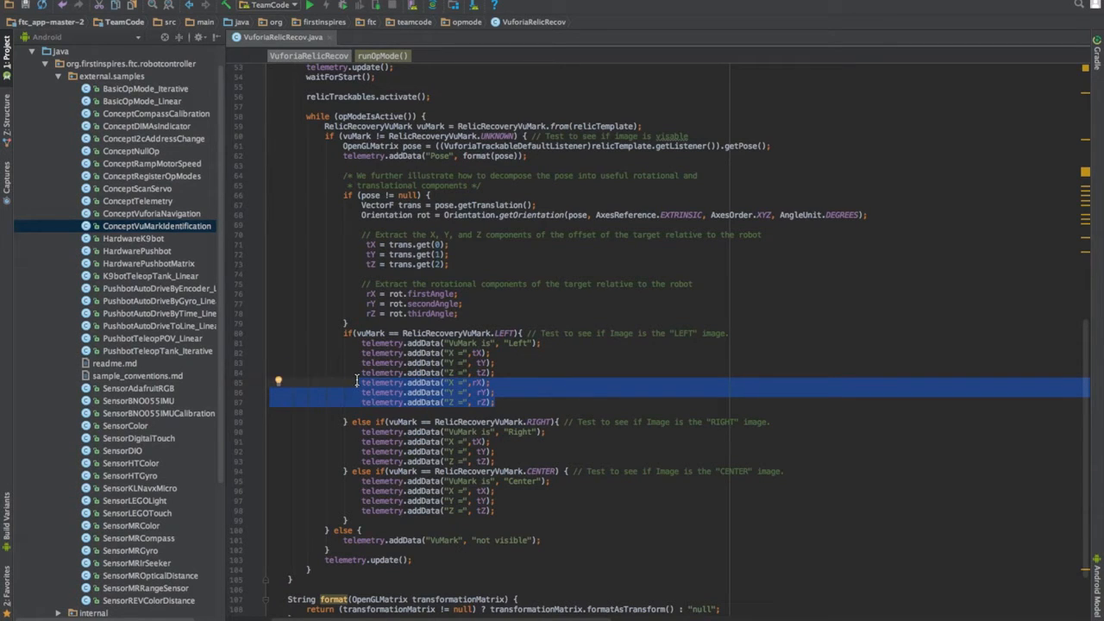
key(Delete)
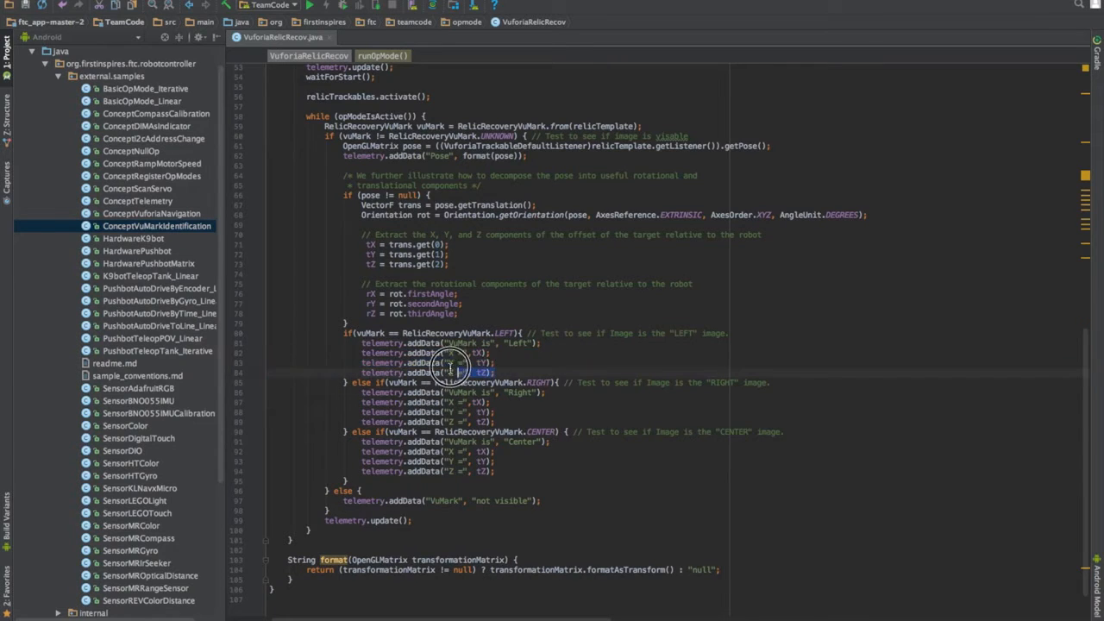
scroll(up, 3)
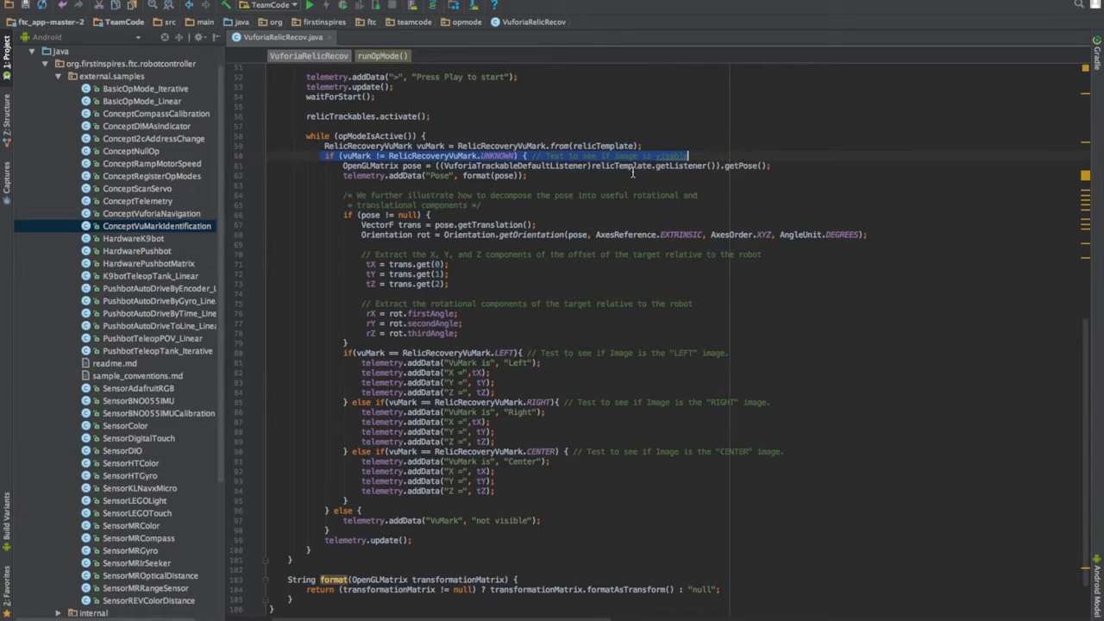
scroll(up, 3)
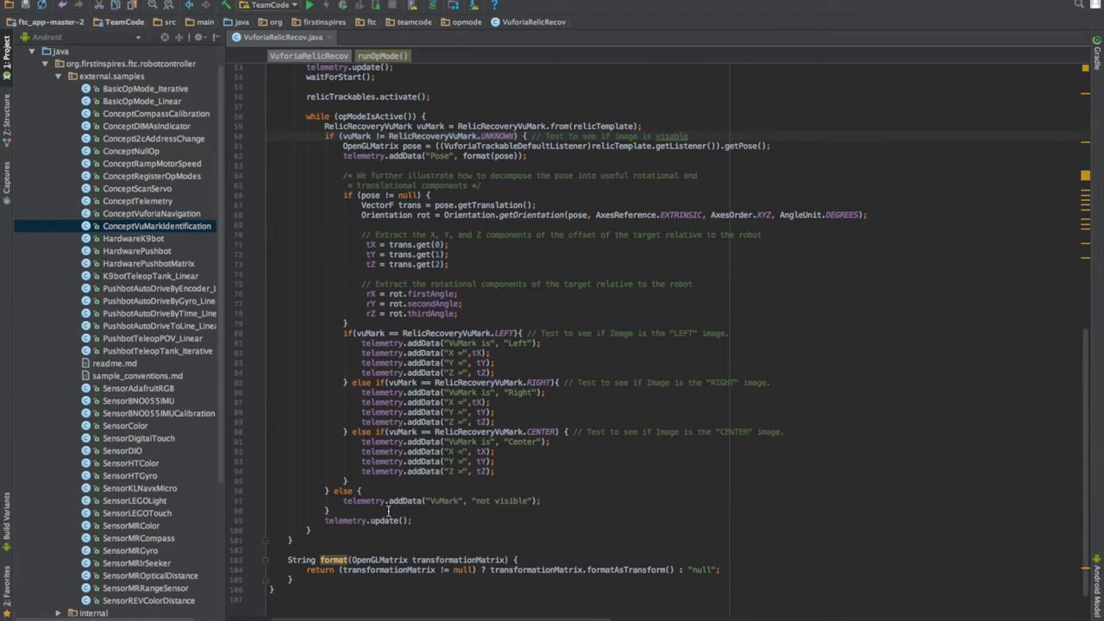
click(388, 511)
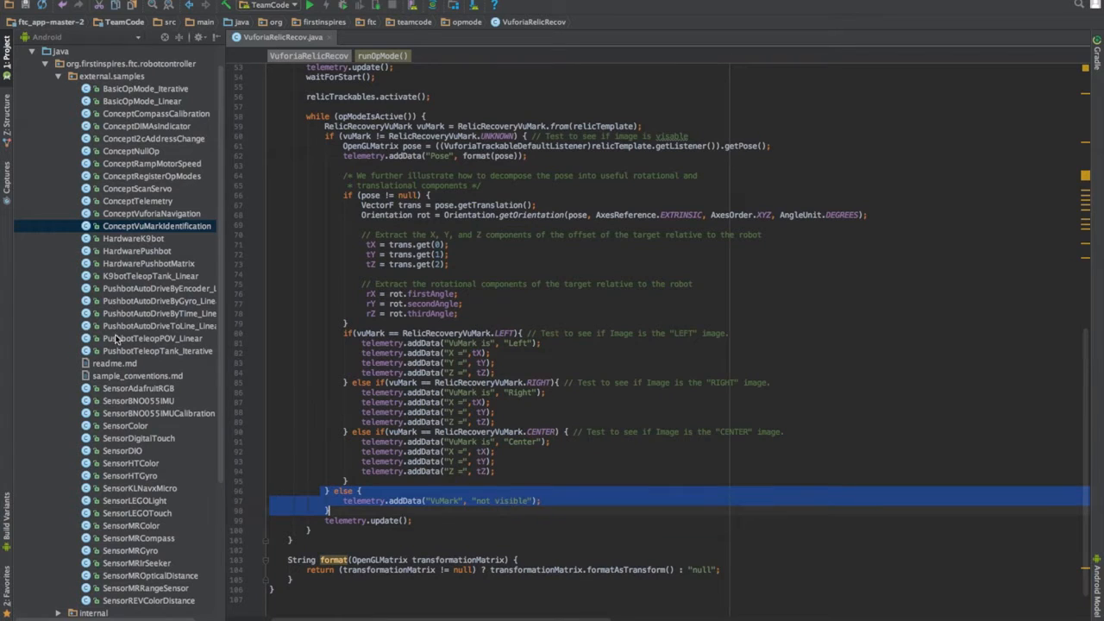
click(313, 248)
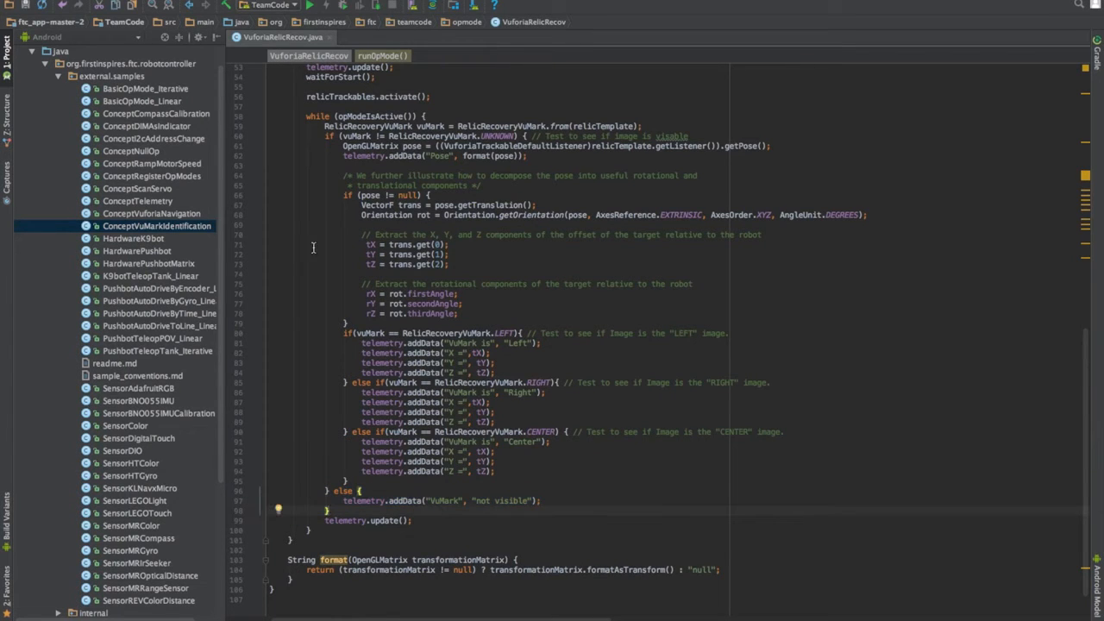
scroll(up, 3)
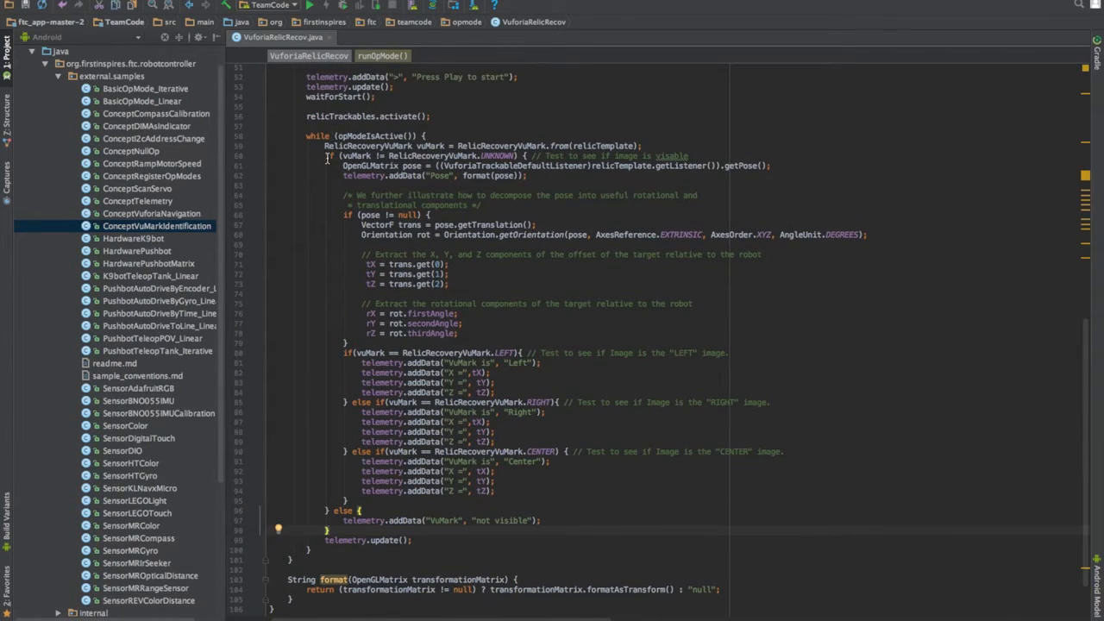
click(337, 195)
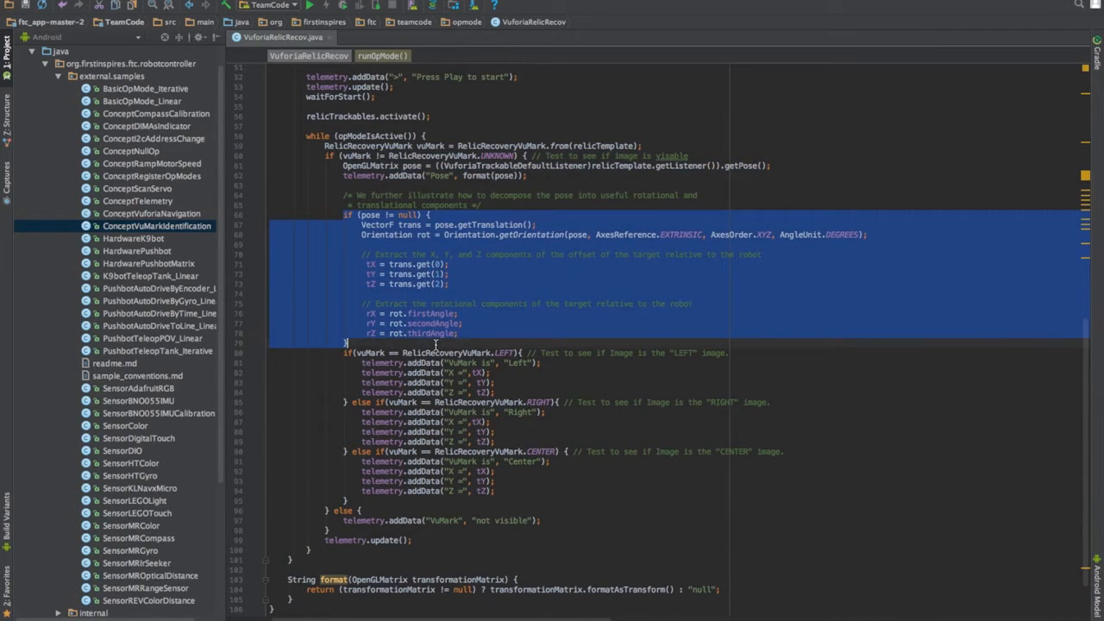
click(388, 214)
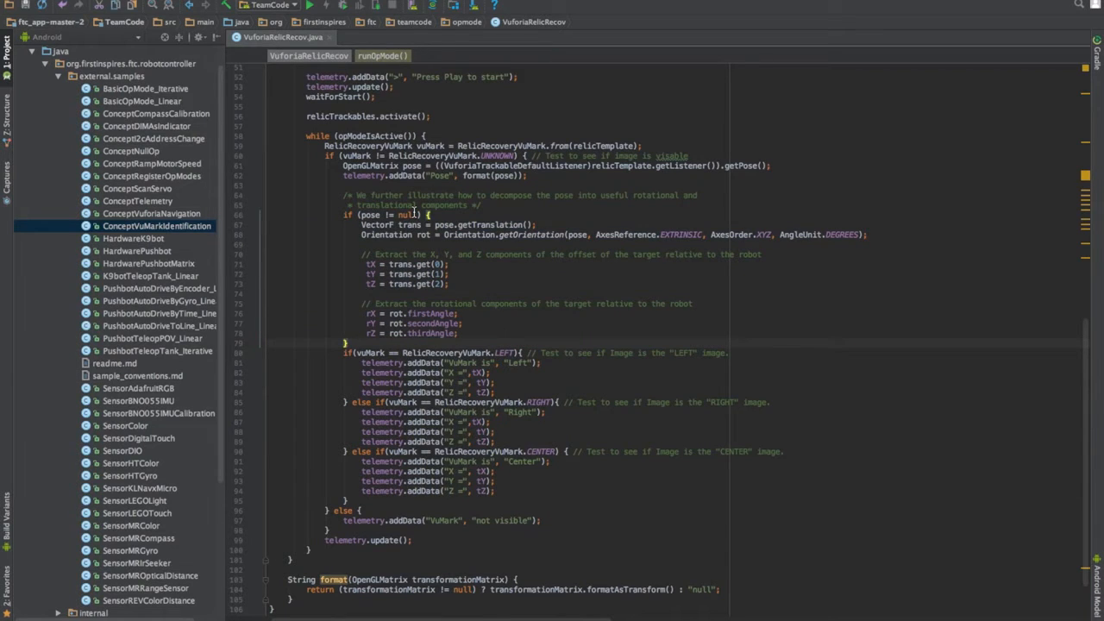
mouse_move(298, 316)
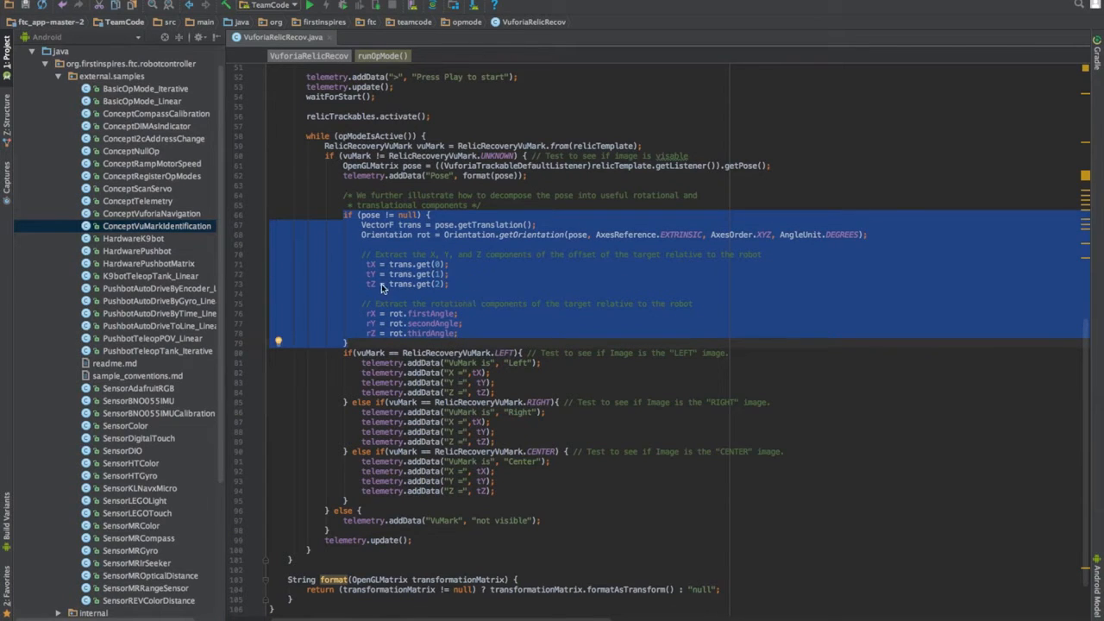
click(370, 341)
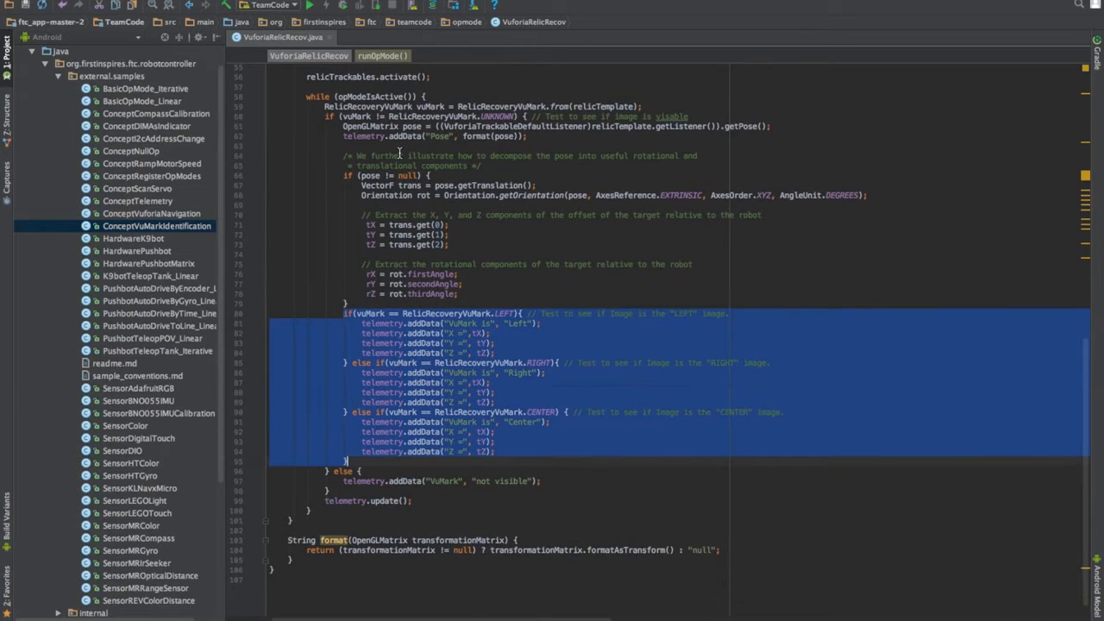
mouse_move(345, 358)
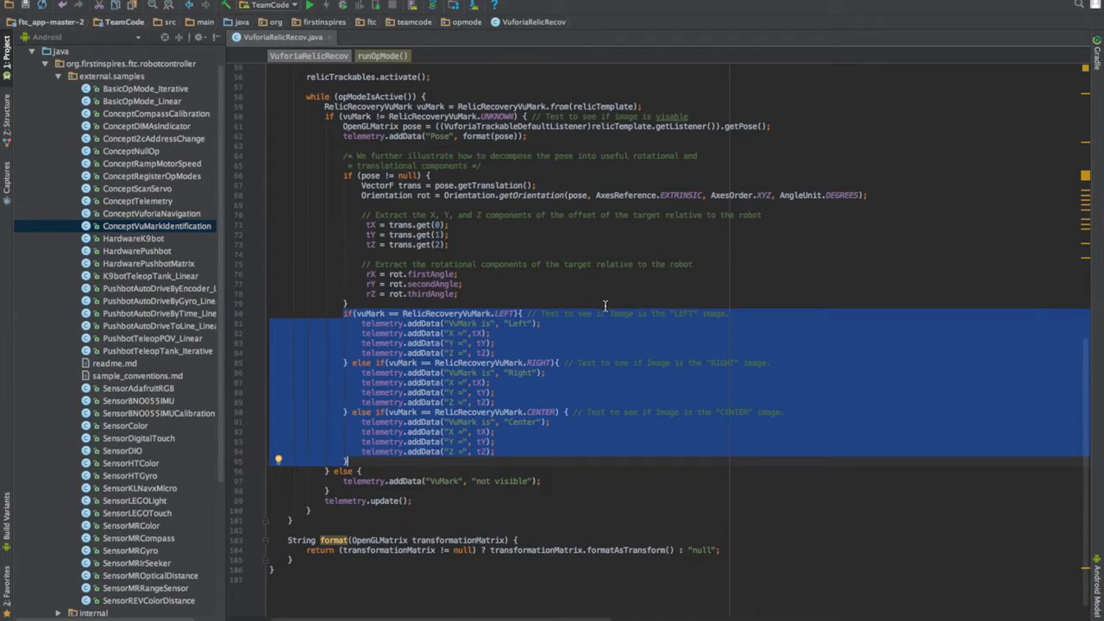
click(360, 323)
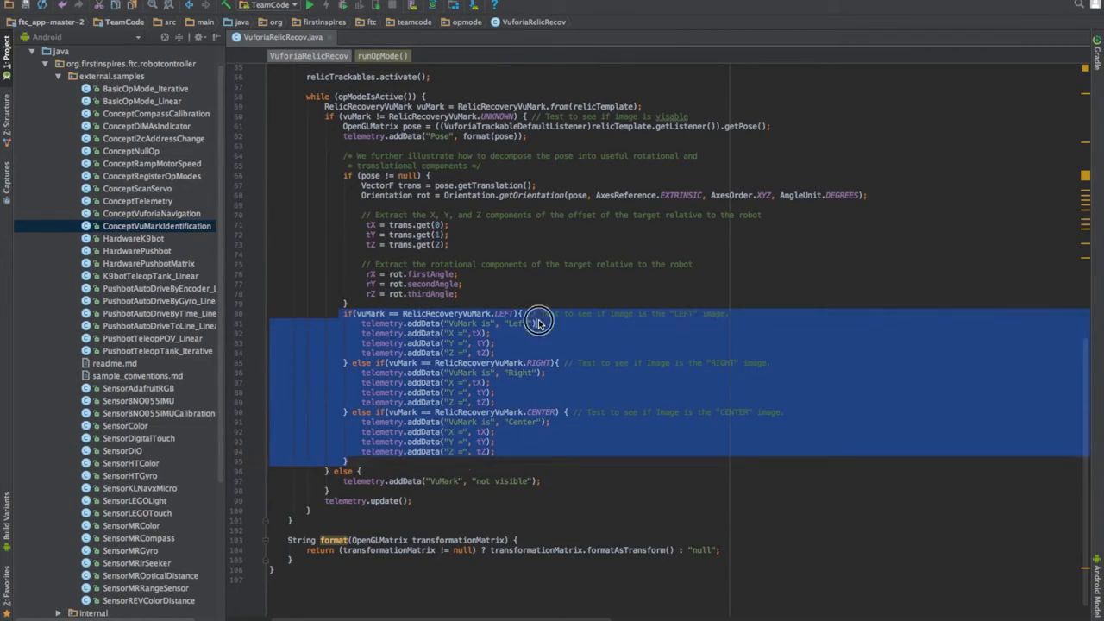
click(584, 339)
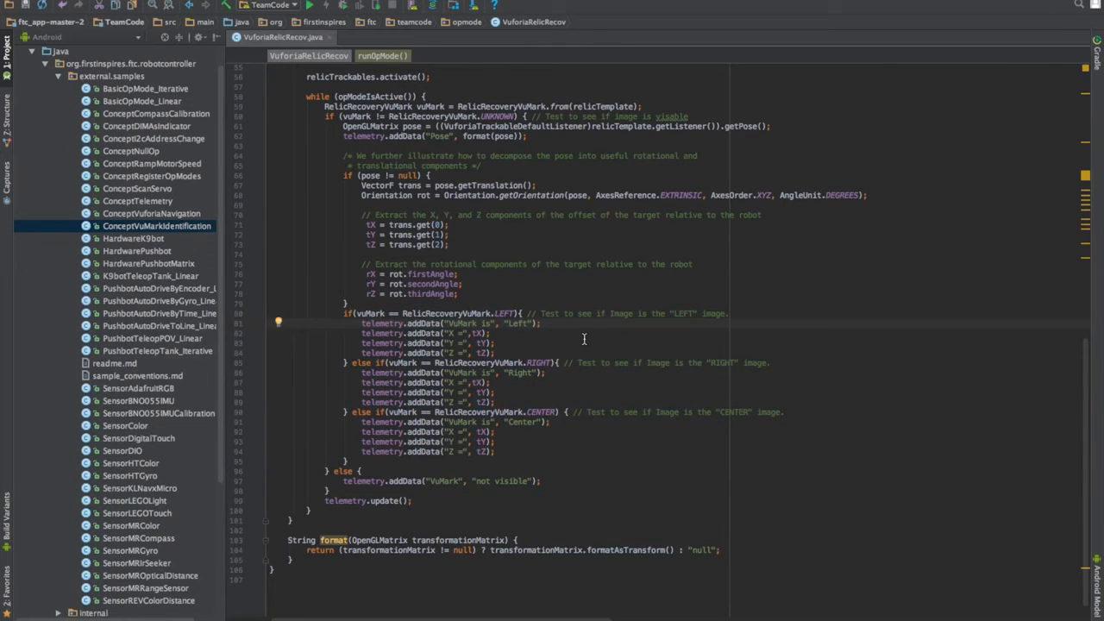
Step: Declare 'int VuforiaTest;' and set VuforiaTest = 1, 2, 3 in LEFT, RIGHT, CENTER branches
scroll(up, 3)
text(int)
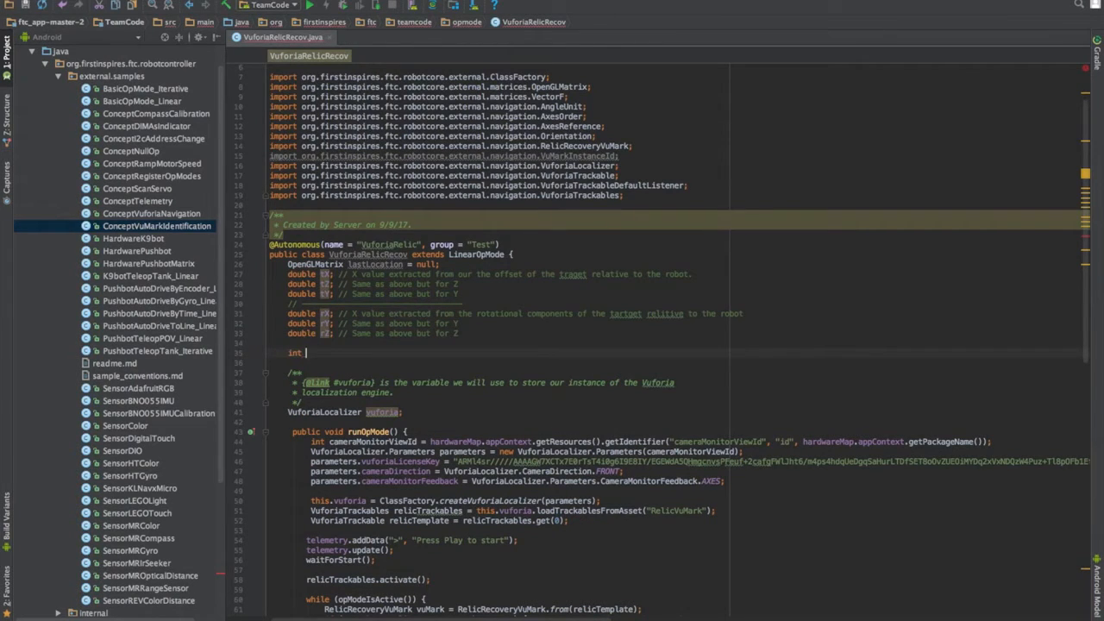
text(VuforiaTest)
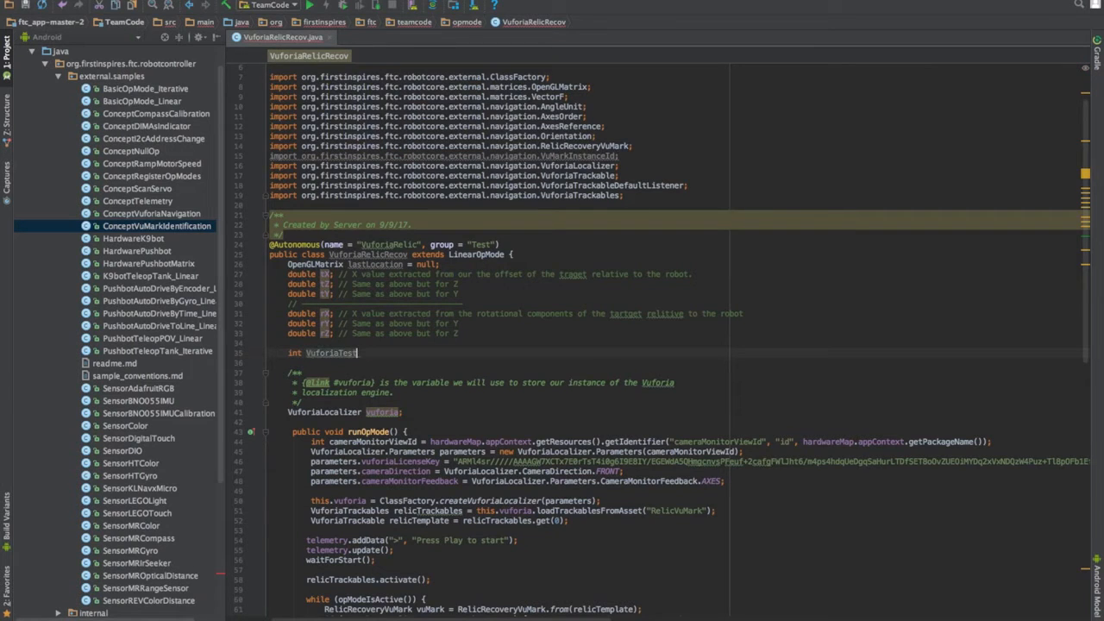
scroll(down, 3)
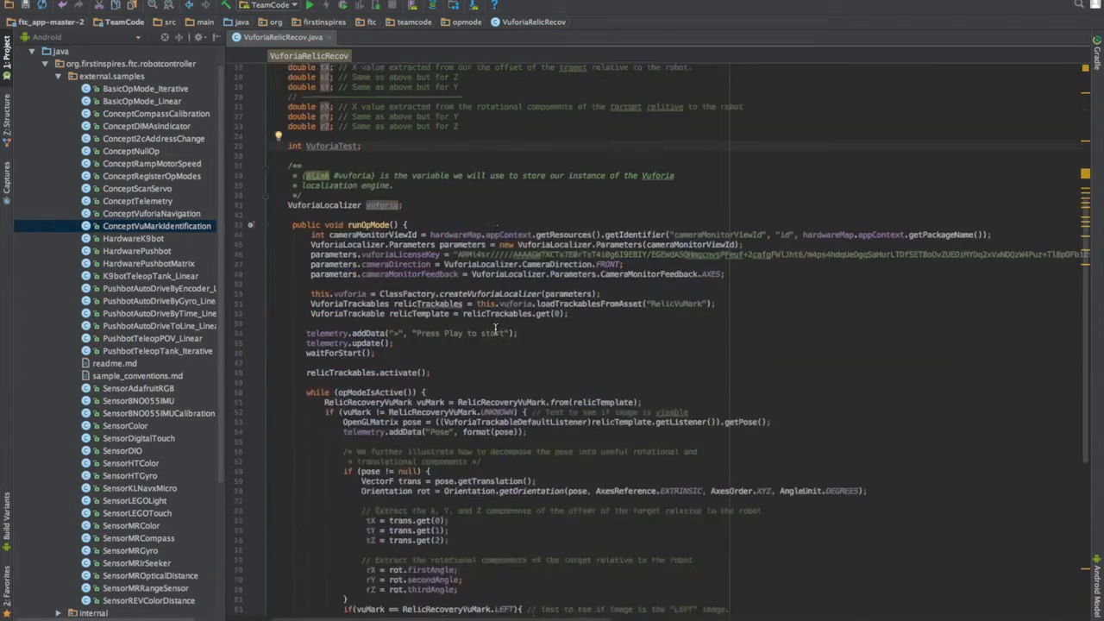
scroll(down, 3)
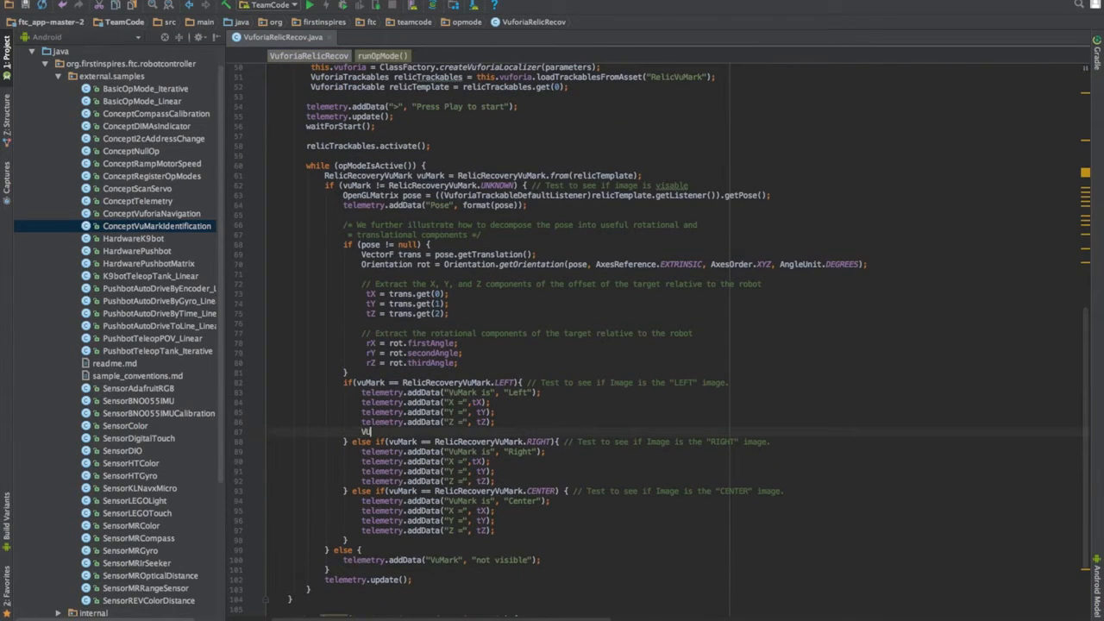
text(Vu)
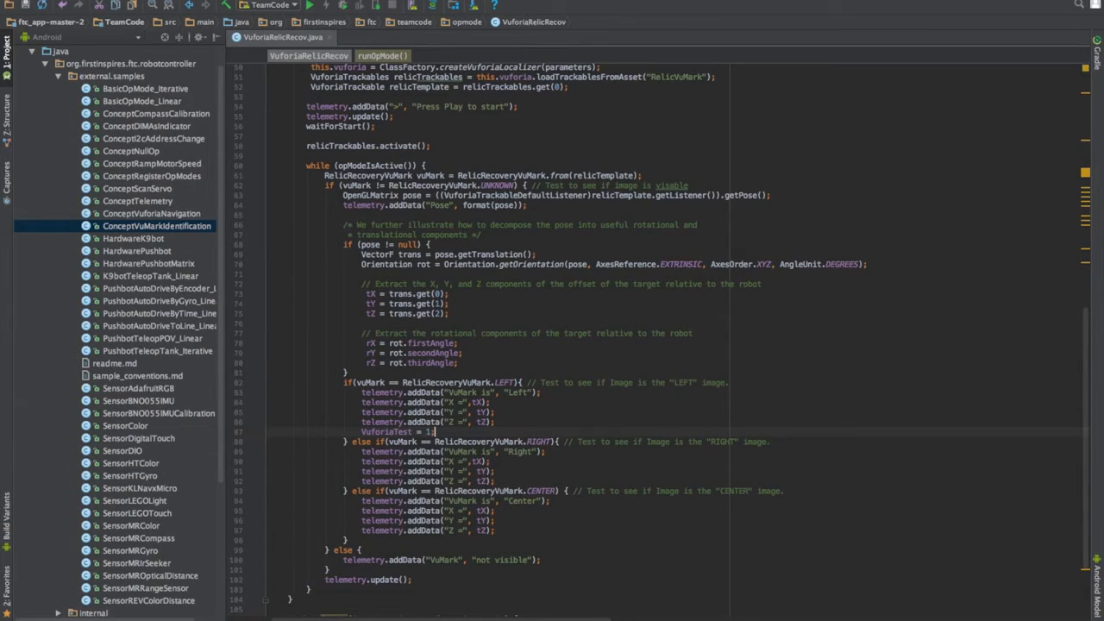
text(VuforiaTest =)
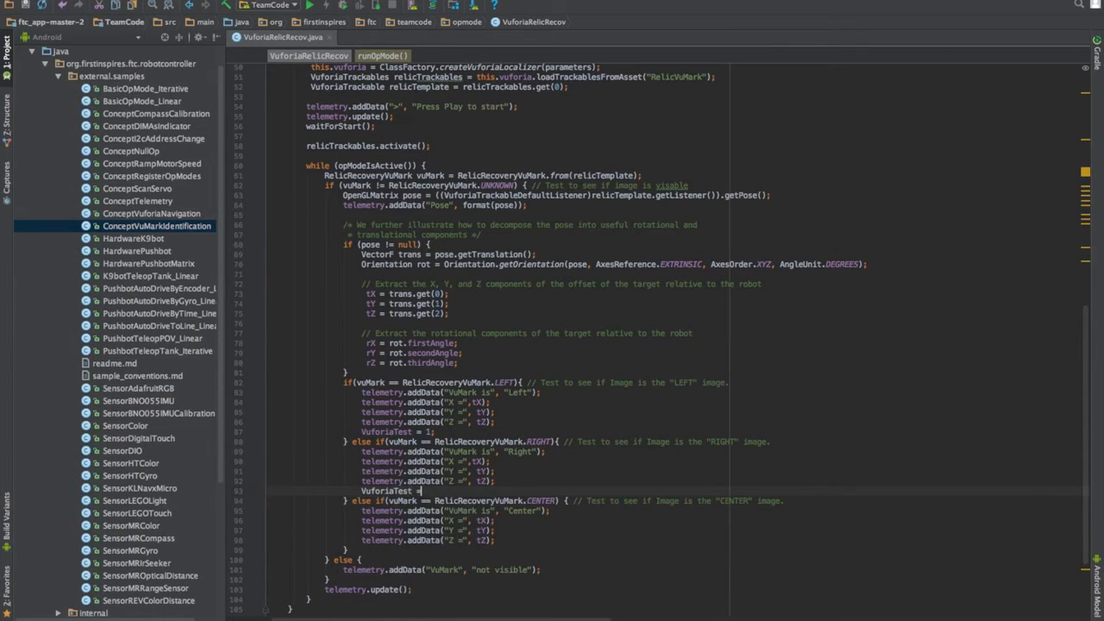
text(2;)
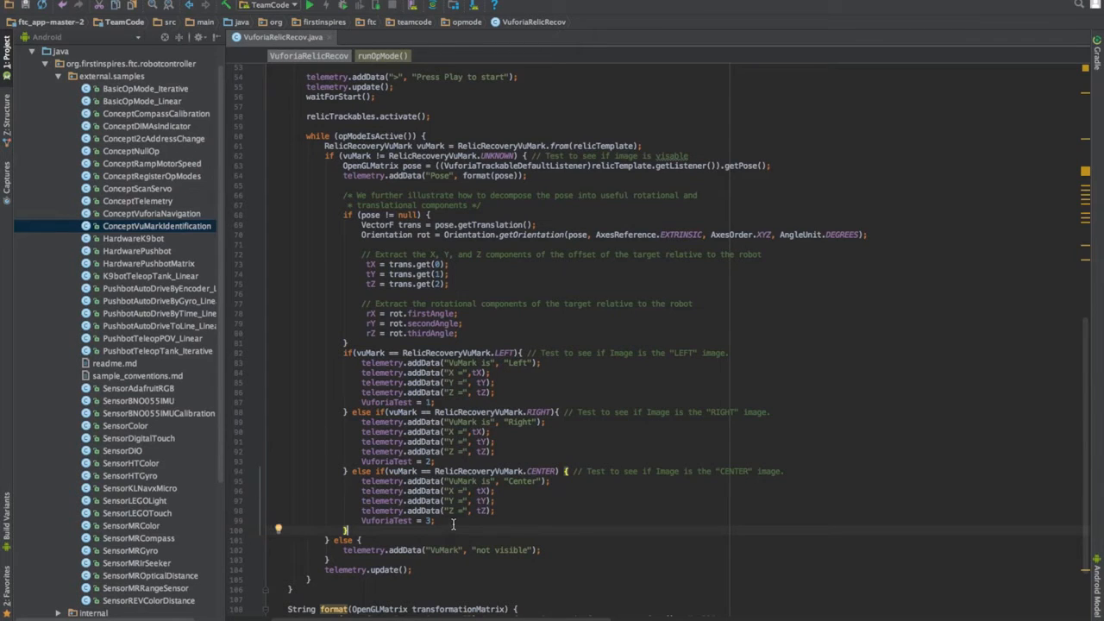
drag(453, 524, 355, 353)
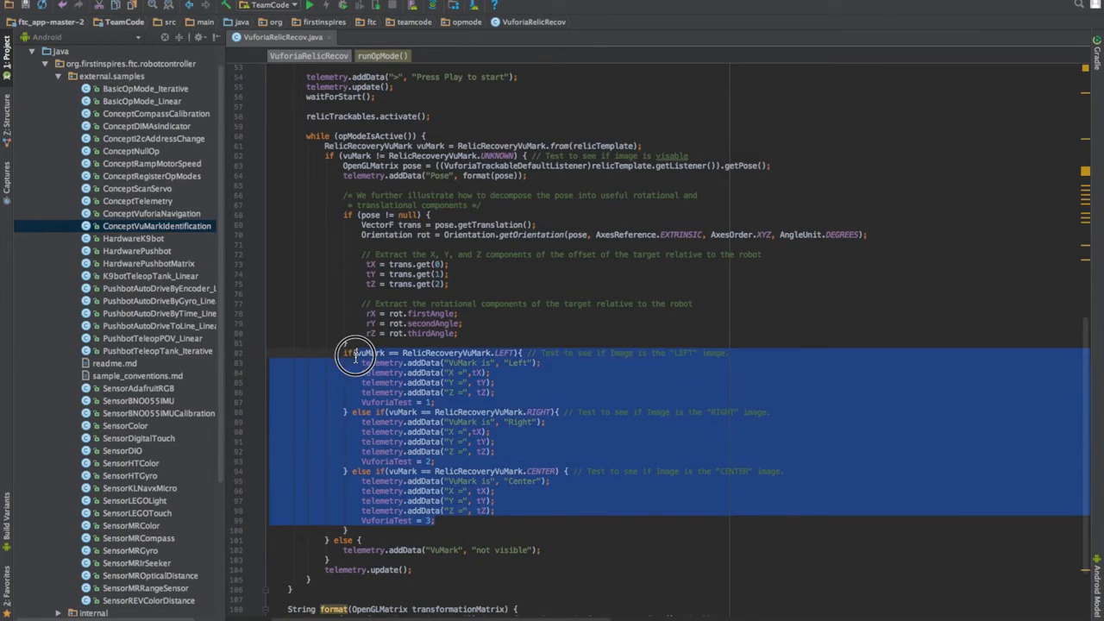
Step: Remove the VuforiaTest field and its 1, 2, 3 assignments, restoring the earlier code
click(437, 520)
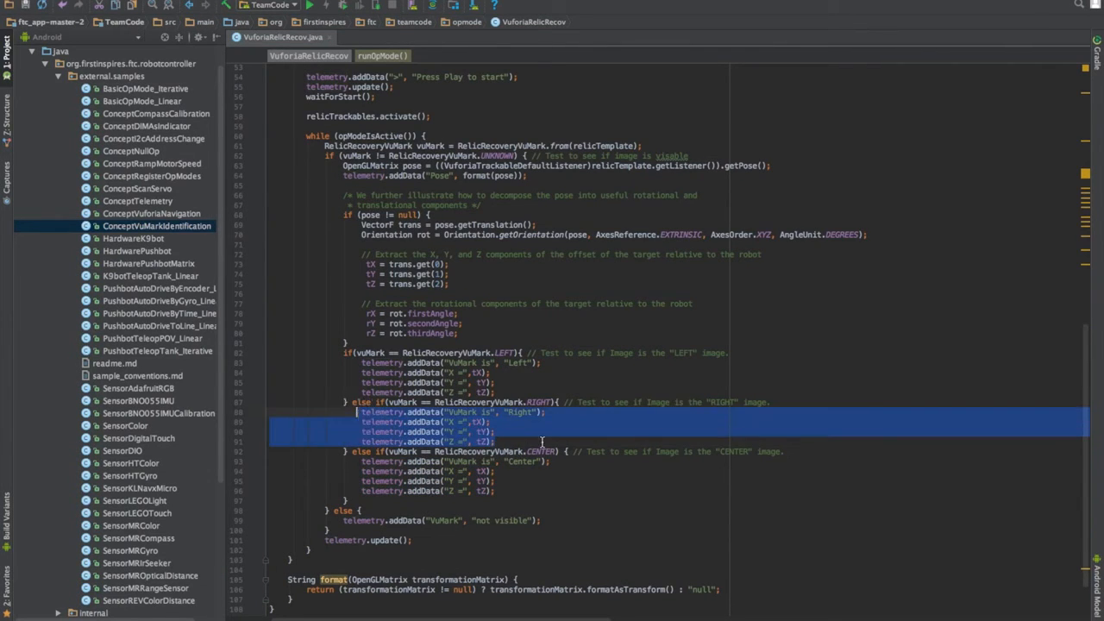
scroll(up, 3)
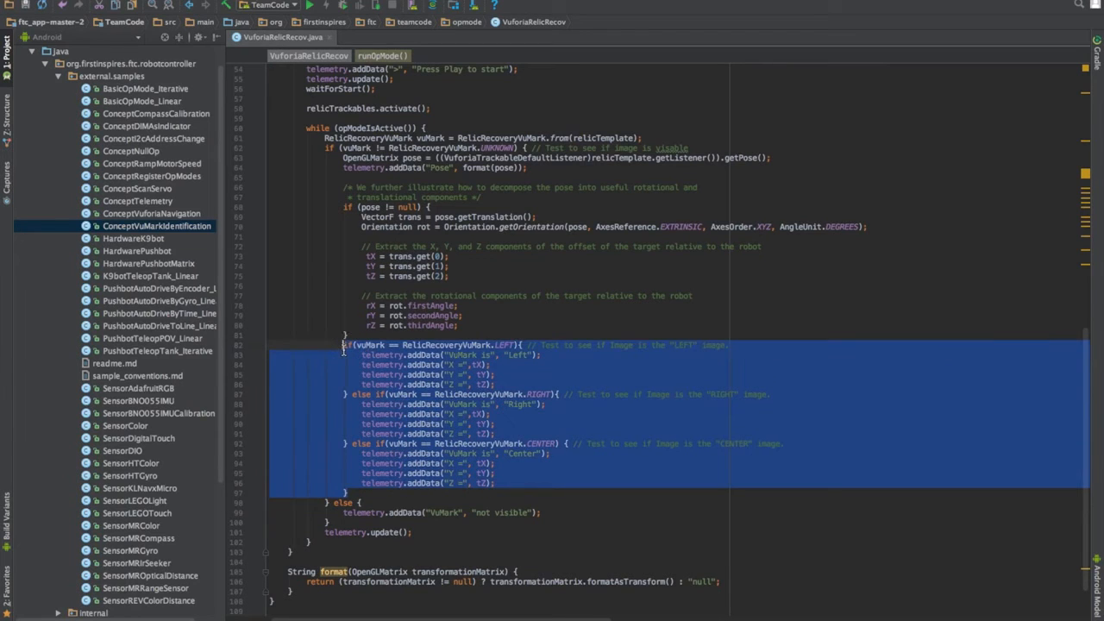
scroll(down, 3)
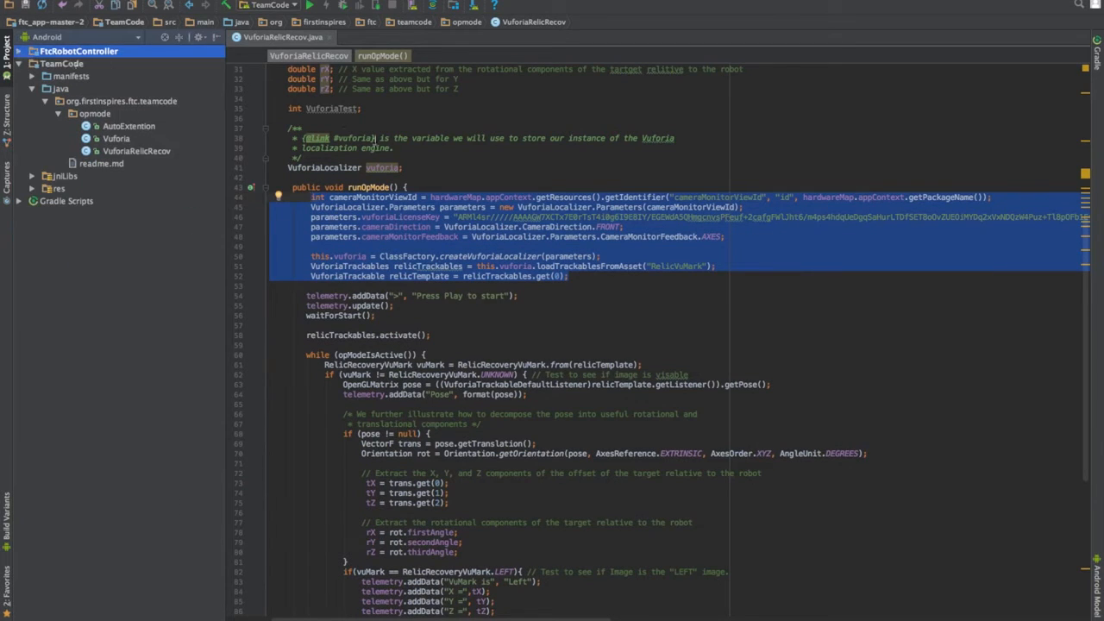
click(578, 276)
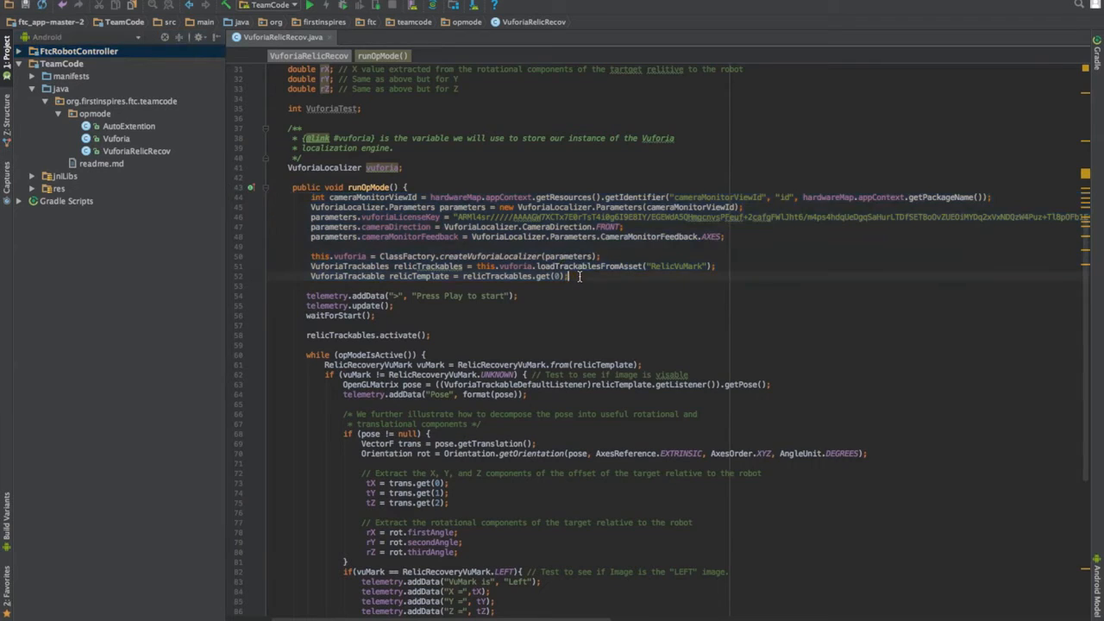
scroll(down, 3)
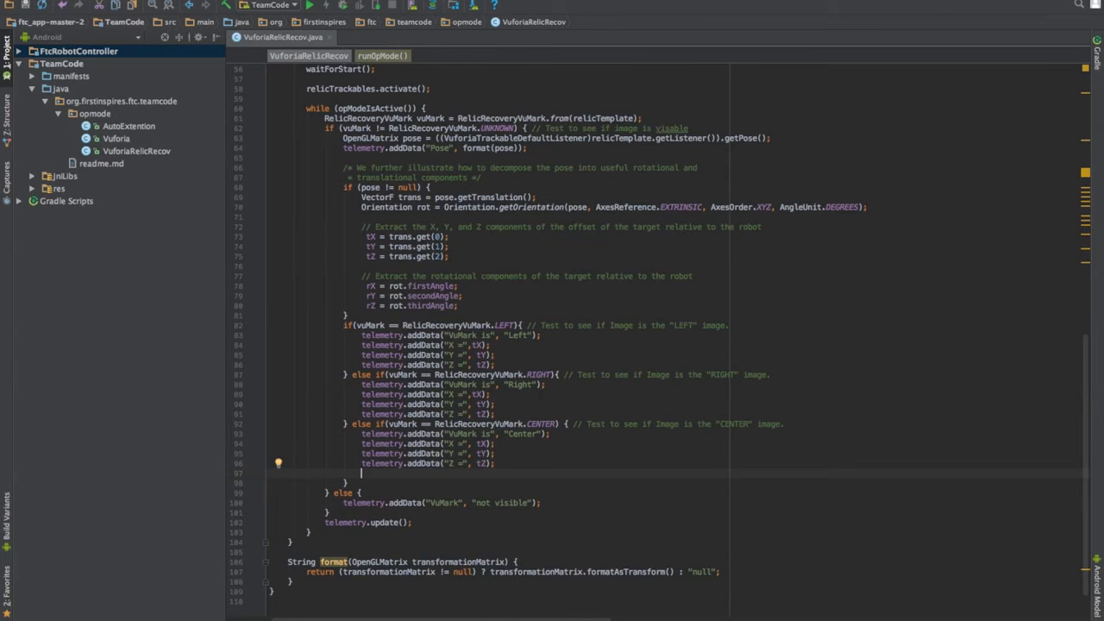
scroll(up, 3)
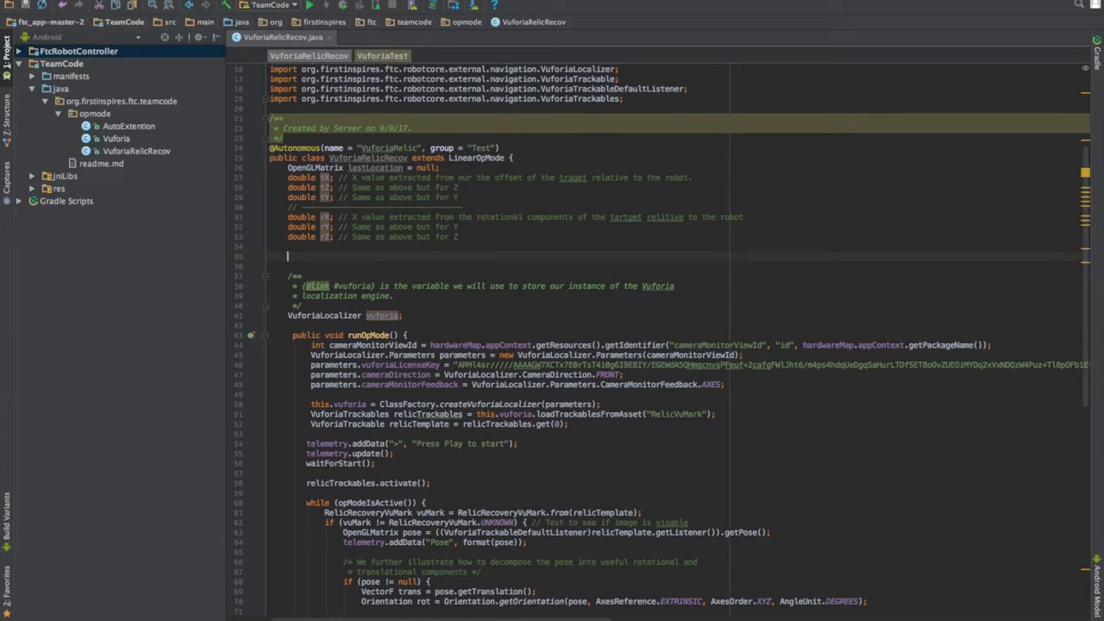
Step: Add 'DcMotor right;' and 'DcMotor left;' fields mapped via hardwareMap.dcMotor.get("r") and get("l")
text(DcMotor)
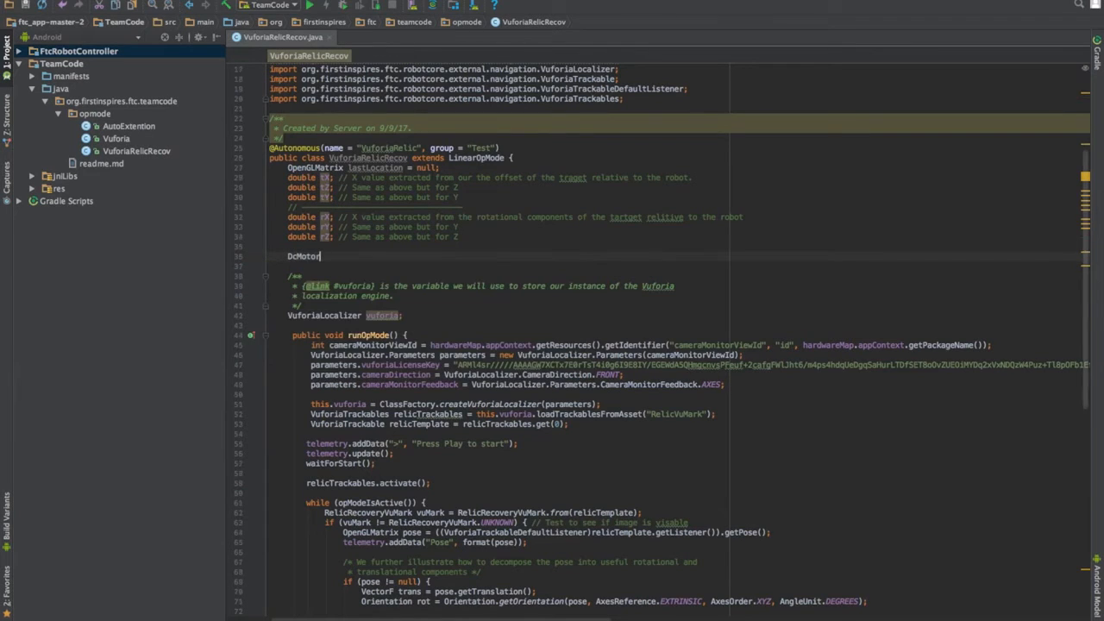
text(right)
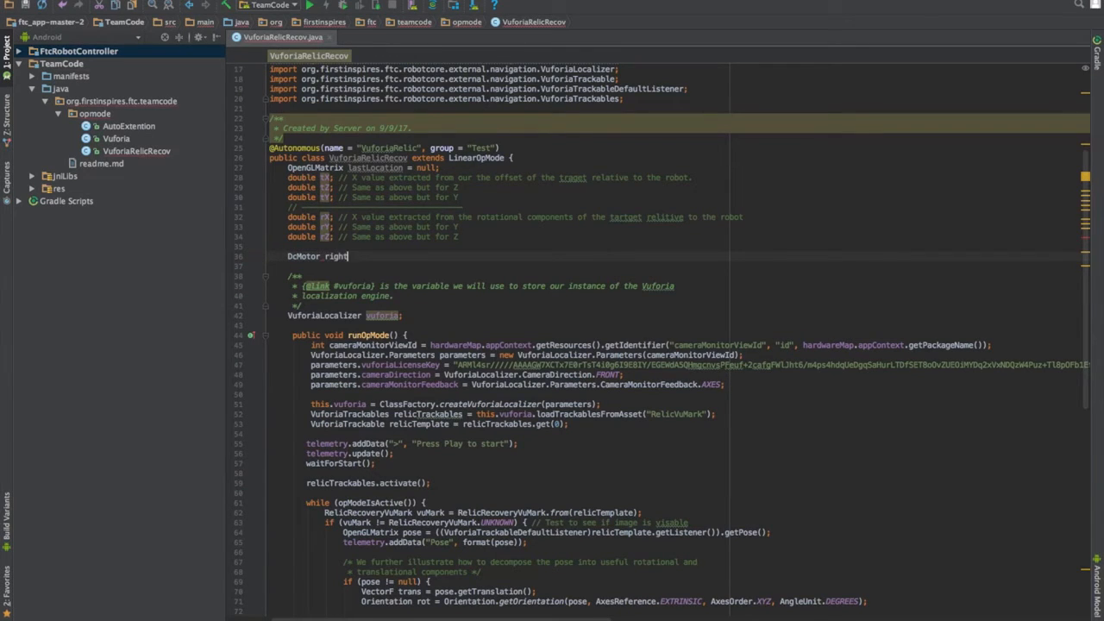
text(DcMotor left;)
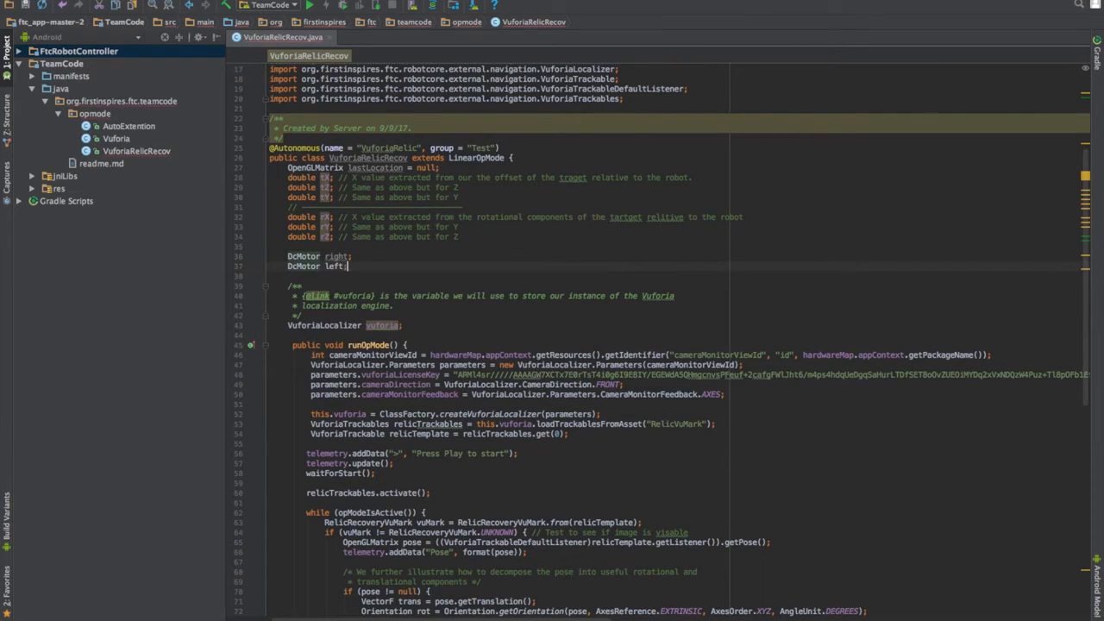
scroll(down, 3)
text(right = h)
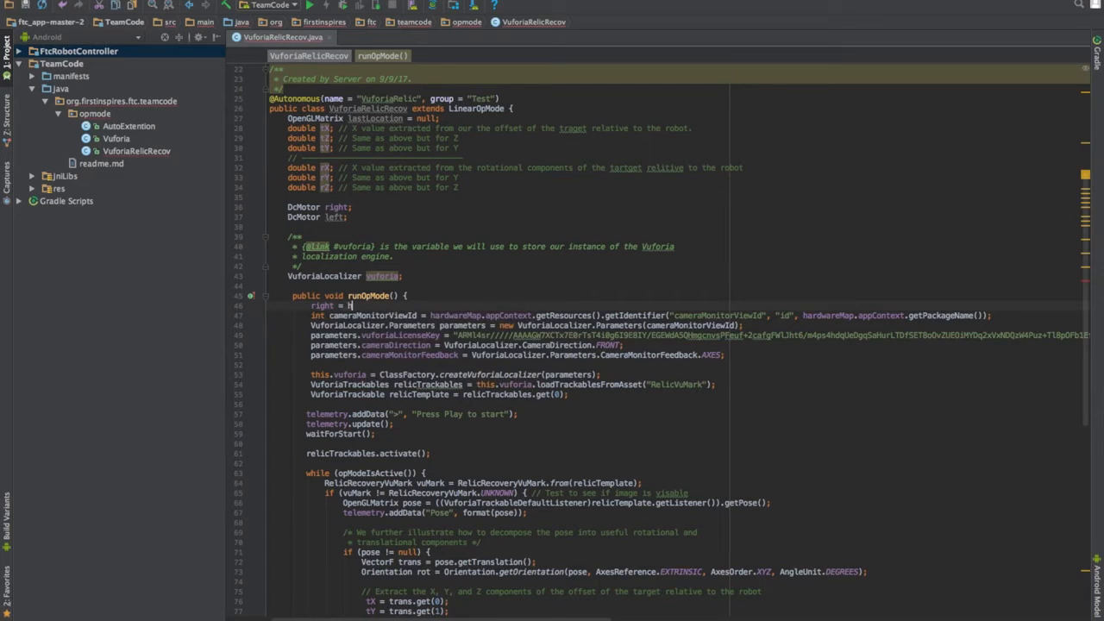
text(ardwareMap.dcMotor.get("r");)
text(left = hardwareMap.dcMotor.get(""))
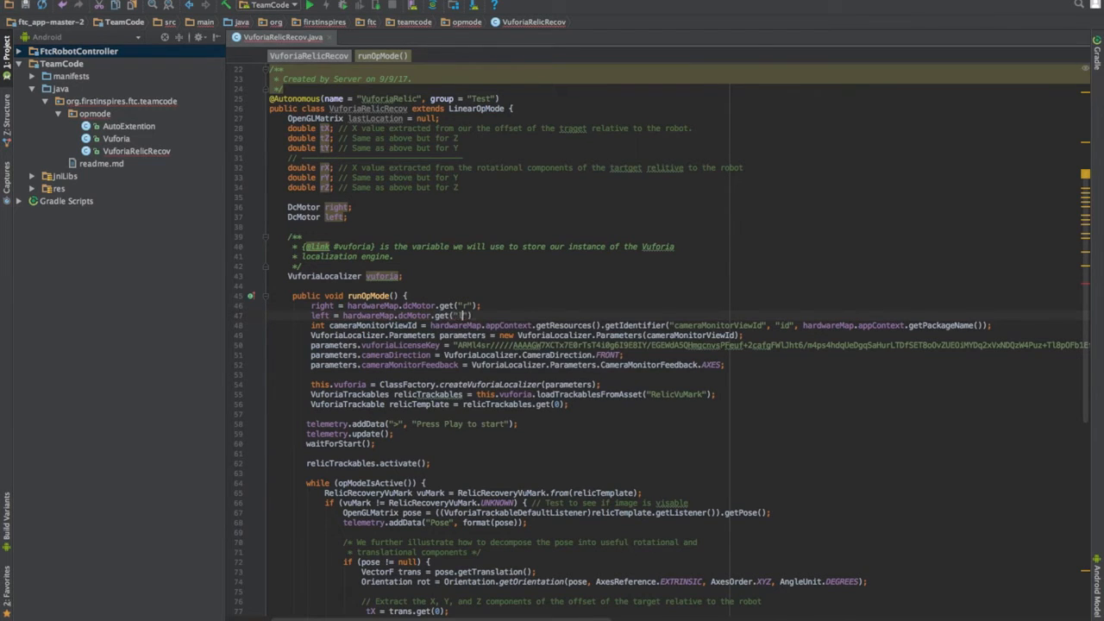
scroll(down, 3)
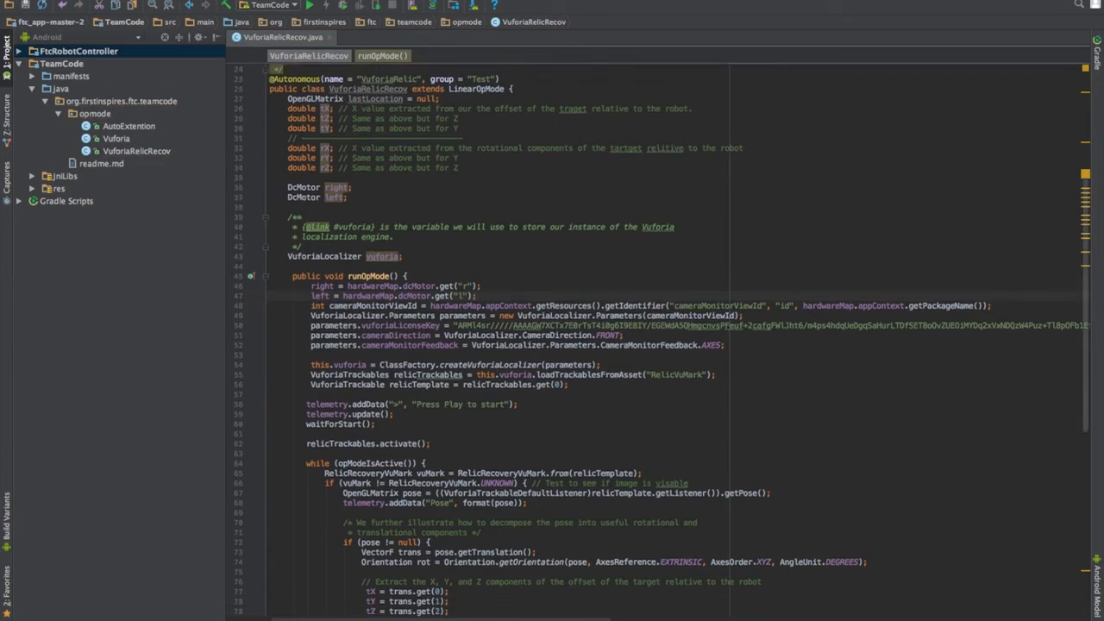
scroll(down, 3)
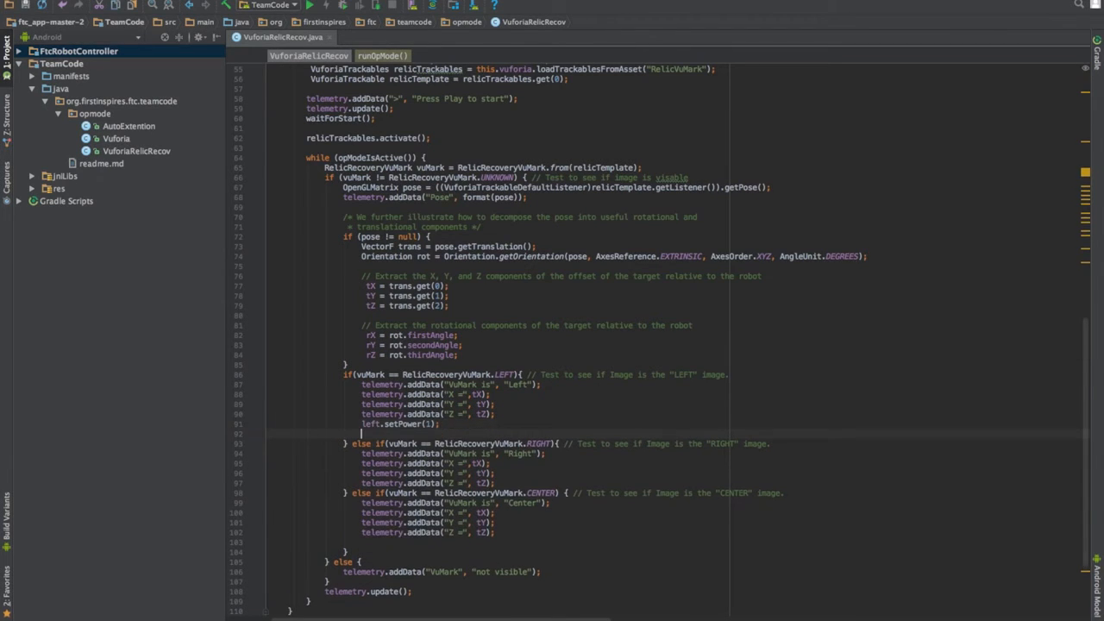
Step: Make the LEFT branch run left 1/right -1 for 500 ms, then left -1/right 1 for 650 ms
text(right.setPower(-1);)
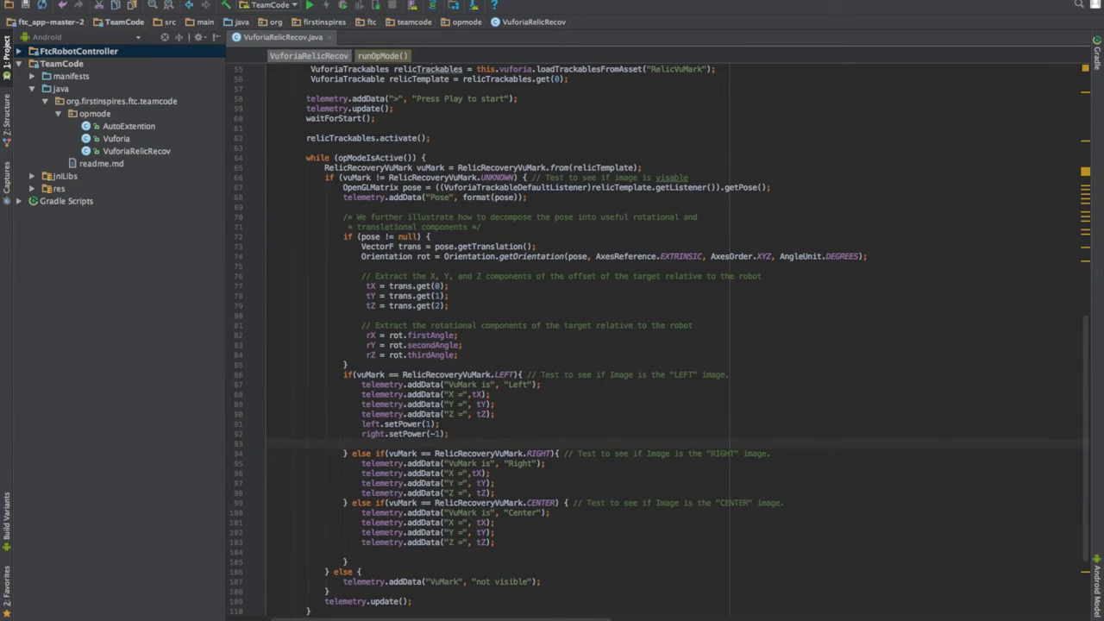
text(se)
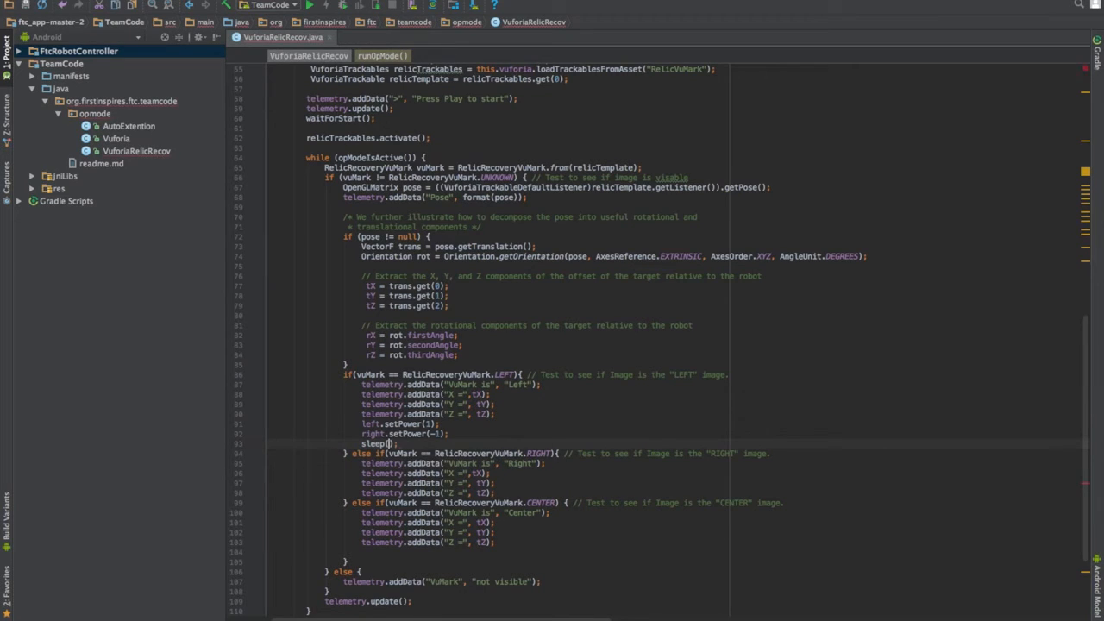
text(100)
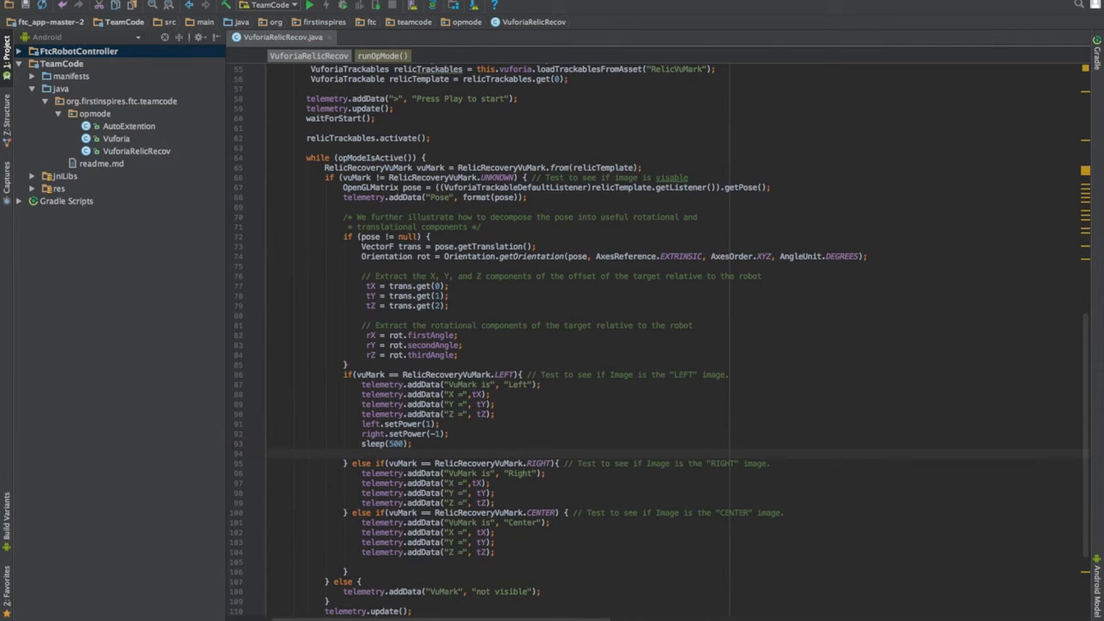
text(righ)
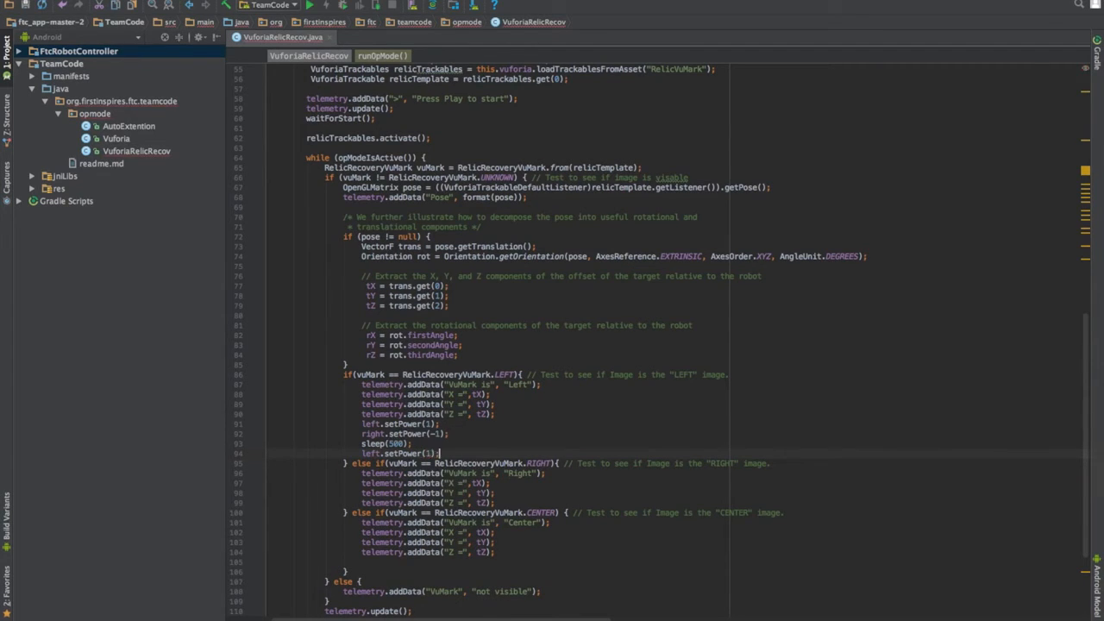
text(right.setPower(1);)
text(sleep(650);)
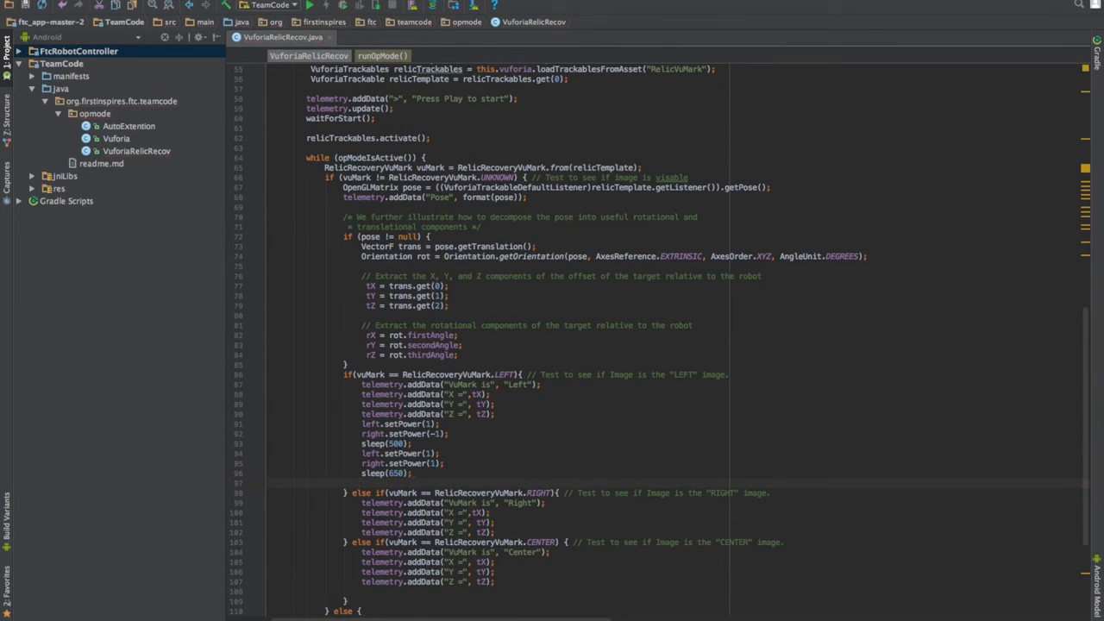
Step: Set both motors' power to 0 and add comments 'Move robot backwards', 'Rotate robot.', 'Stop Robot.'
text(left.setPower();)
click(723, 423)
text( //)
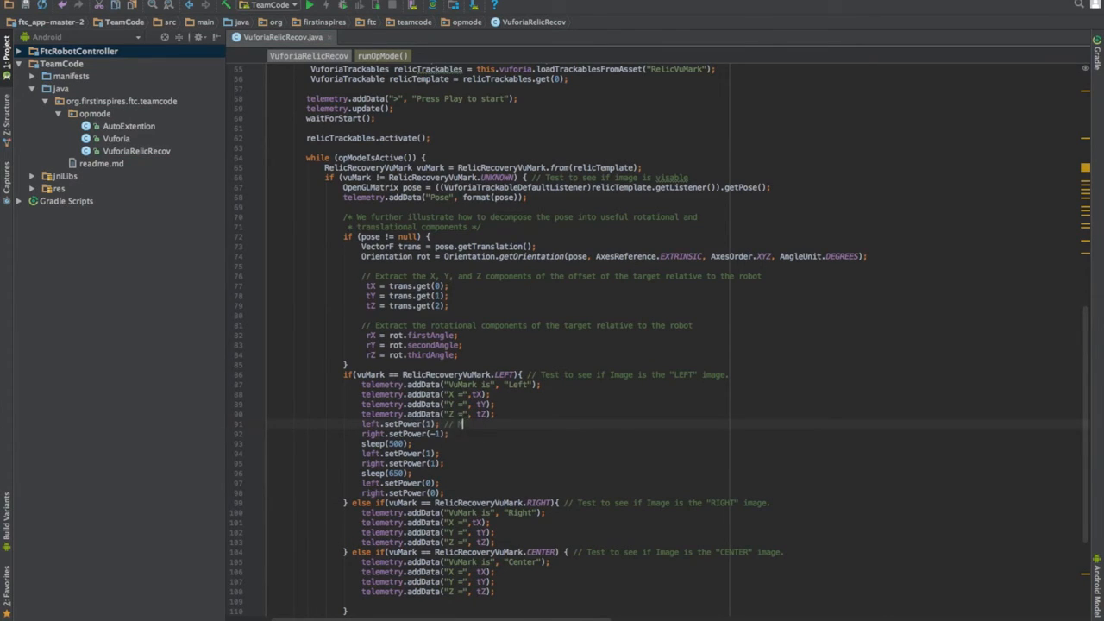
text(Move robot backwards)
click(400, 452)
text( // Rotate robot.\)
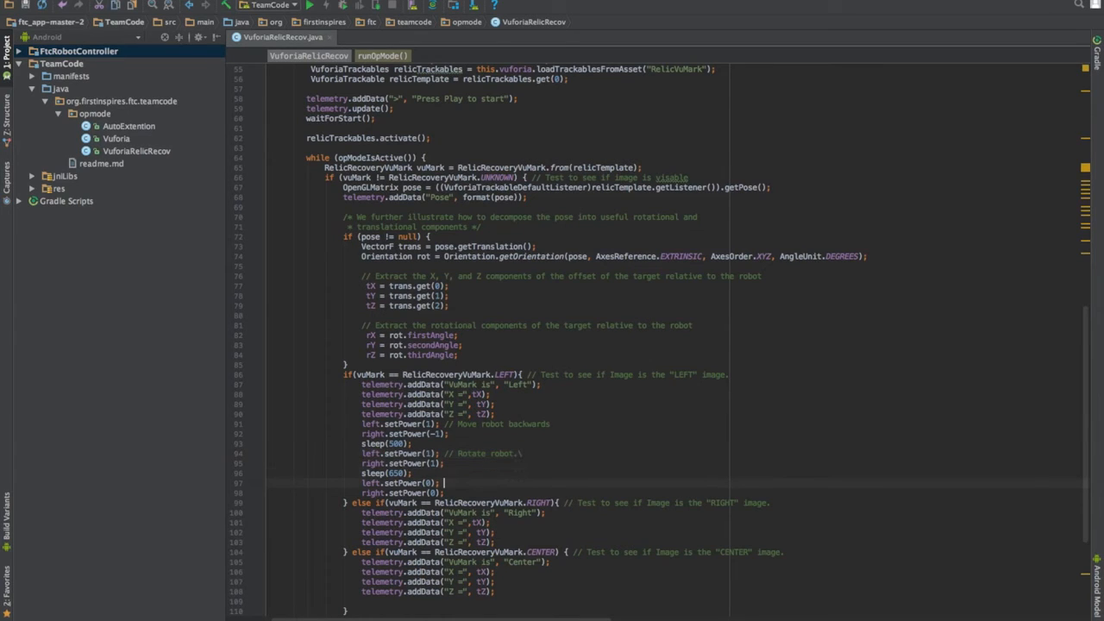
text(// Stop Robot.)
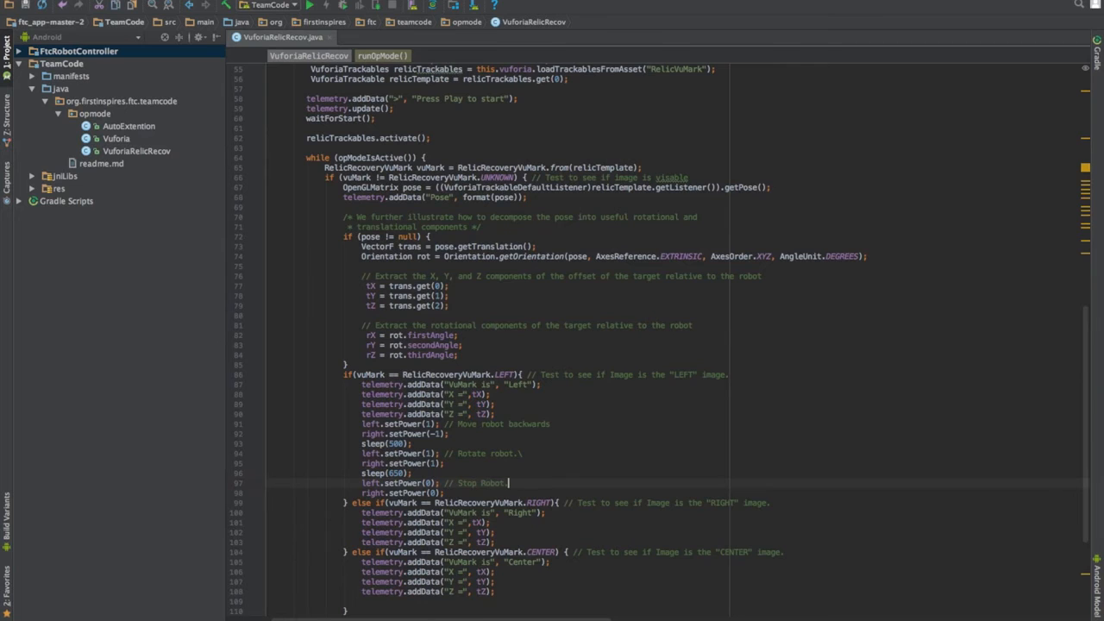
scroll(down, 3)
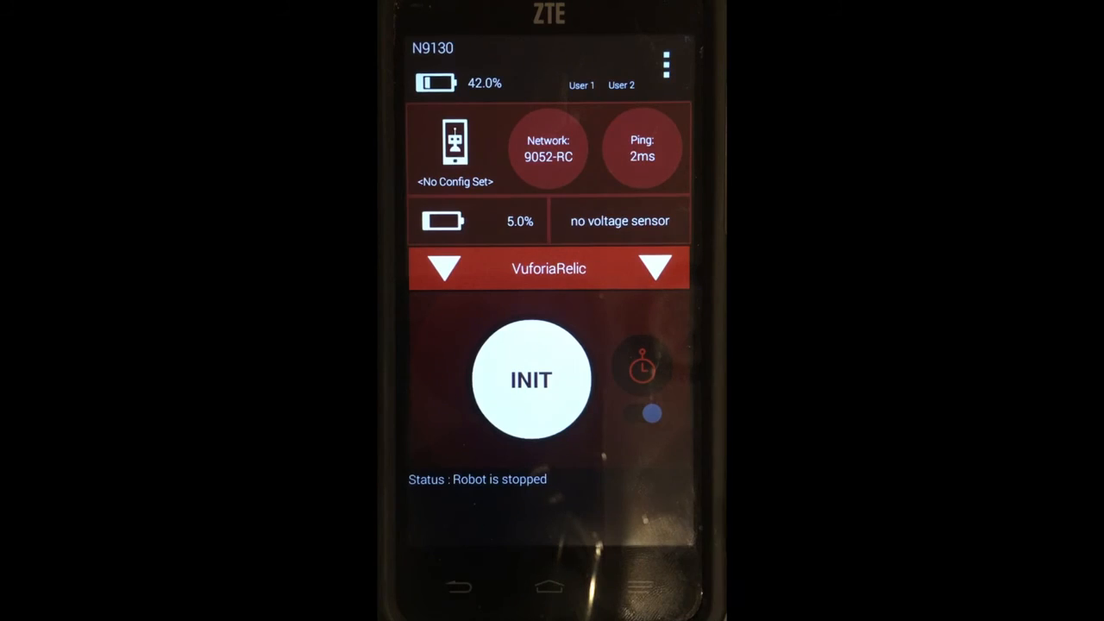
click(530, 379)
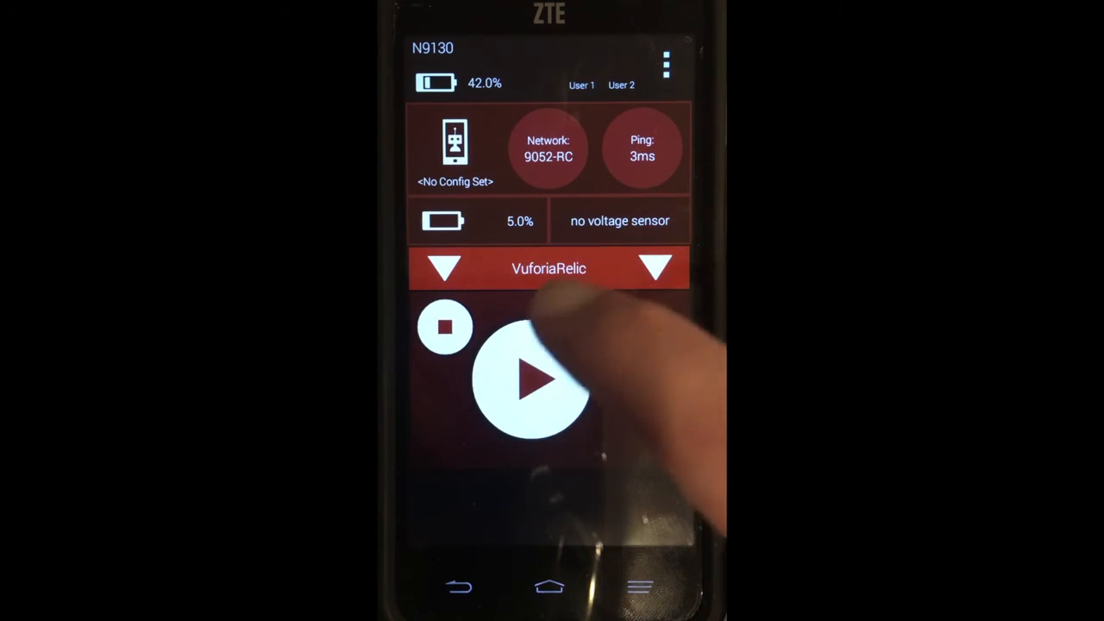
click(530, 380)
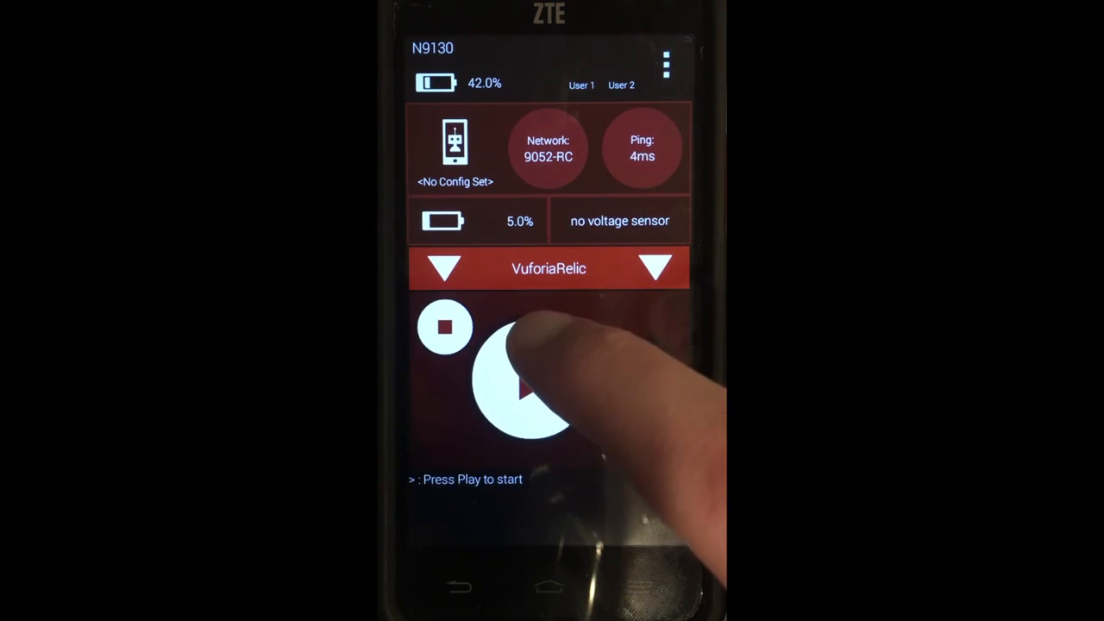
click(517, 388)
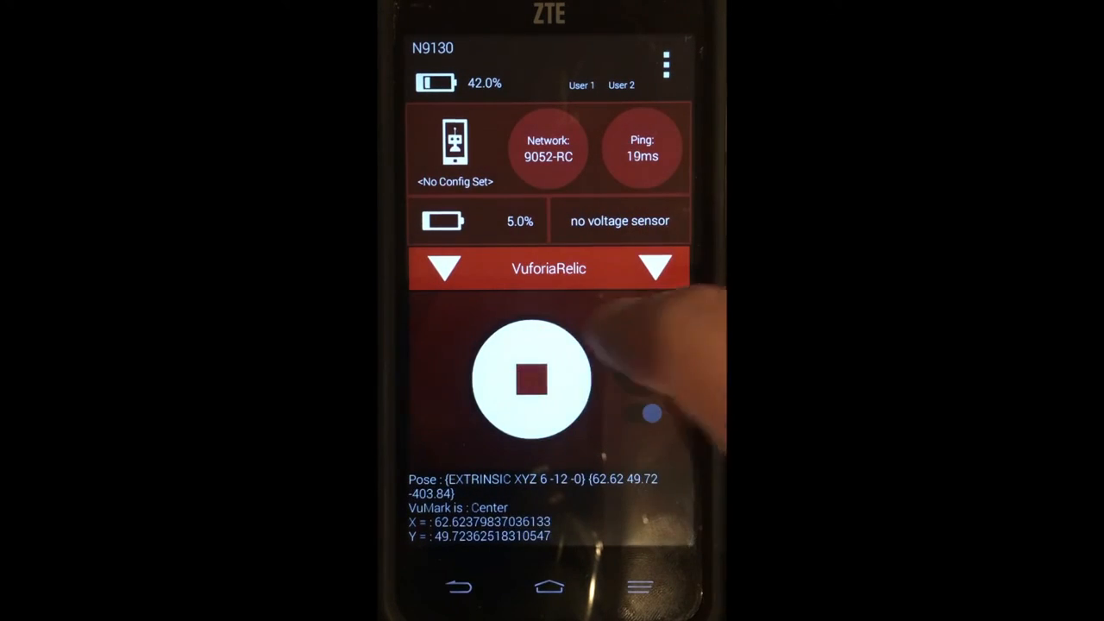
click(530, 379)
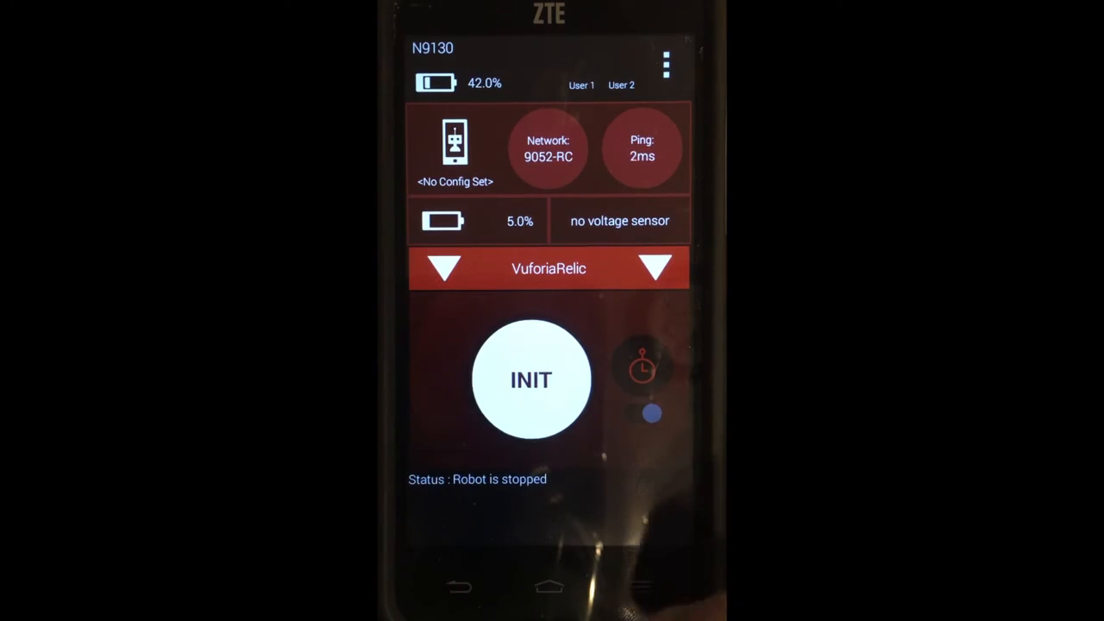